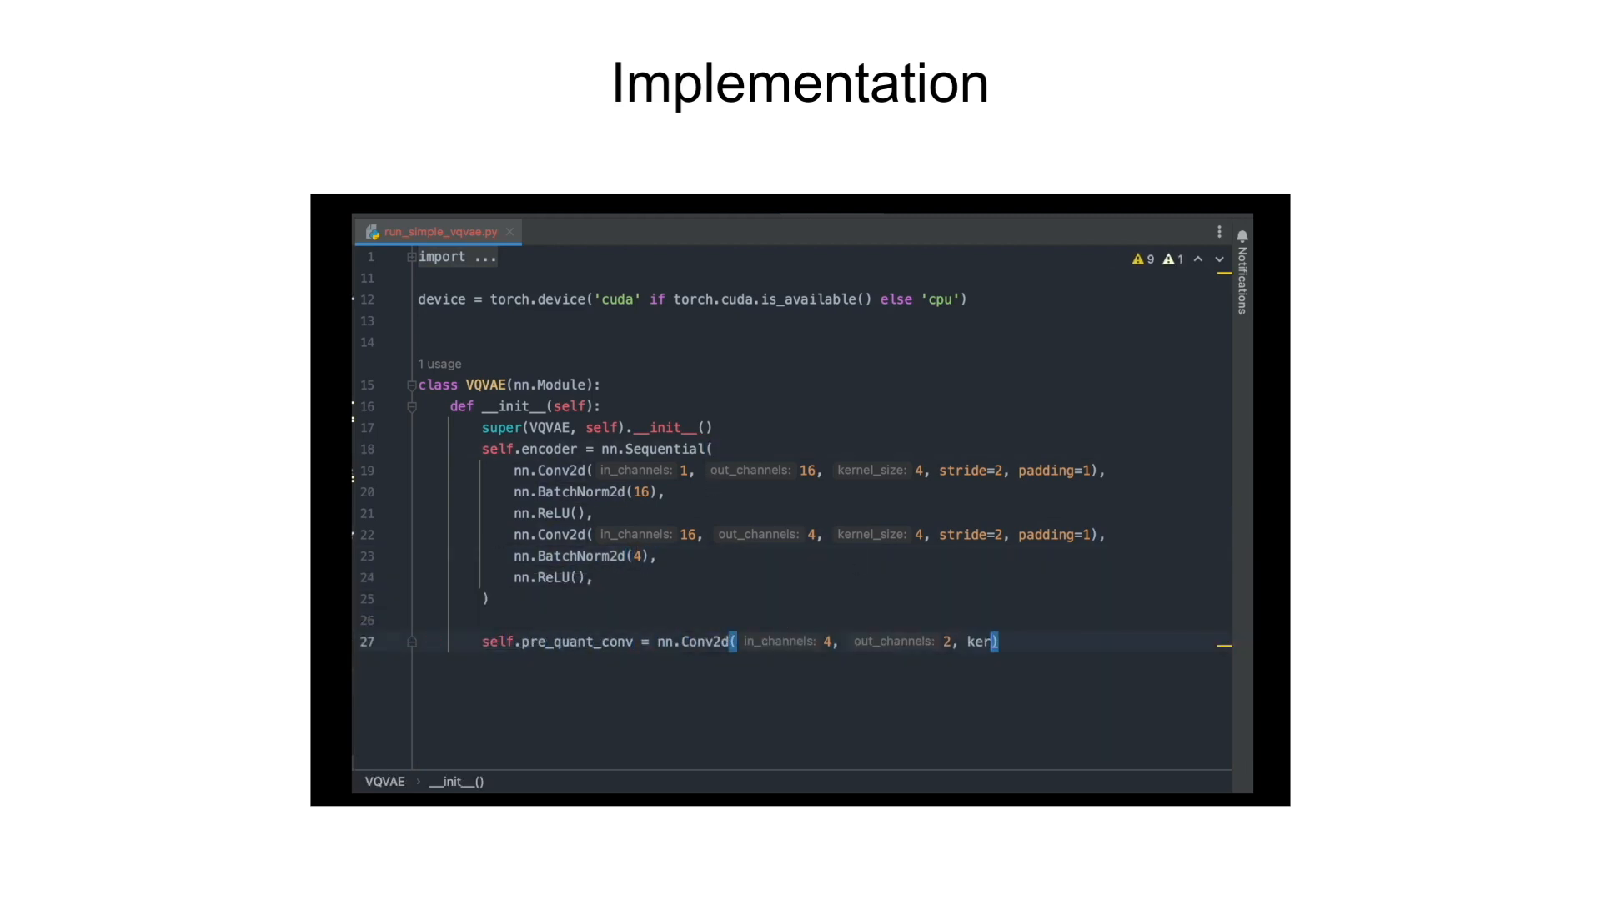
{"action": "type", "text": "self.embedding = nn.Embedding(num_embeddings=3, embedding_dim=2"}
{"action": "type", "text": "self.po"}
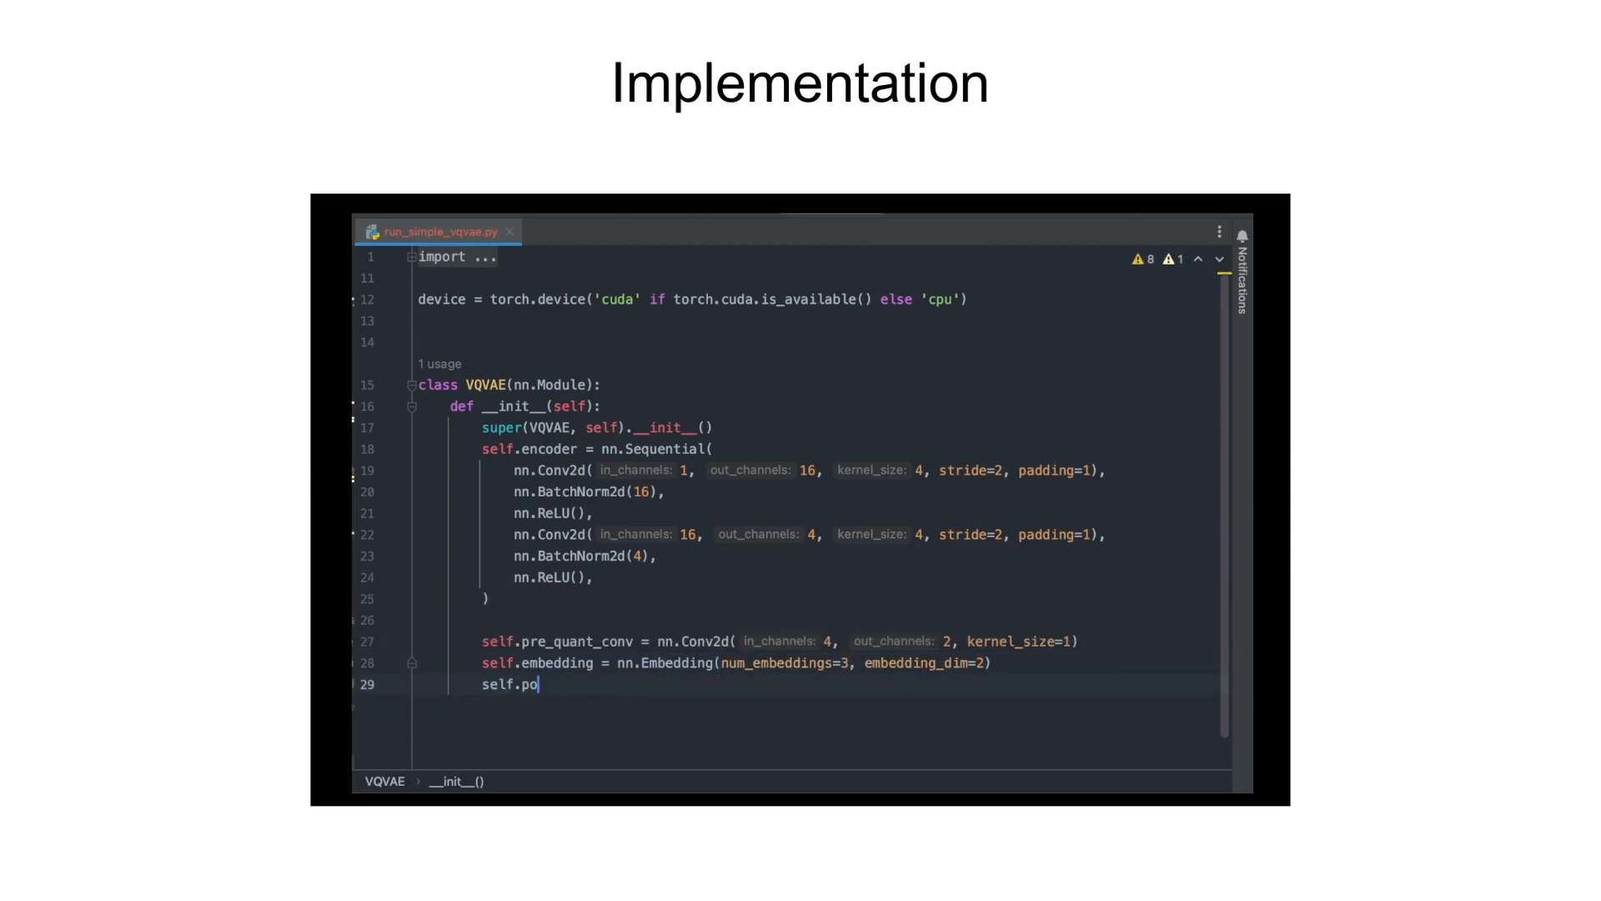
{"action": "type", "text": "st_quant_conv = nn.Conv2d(2, 4, k)"}
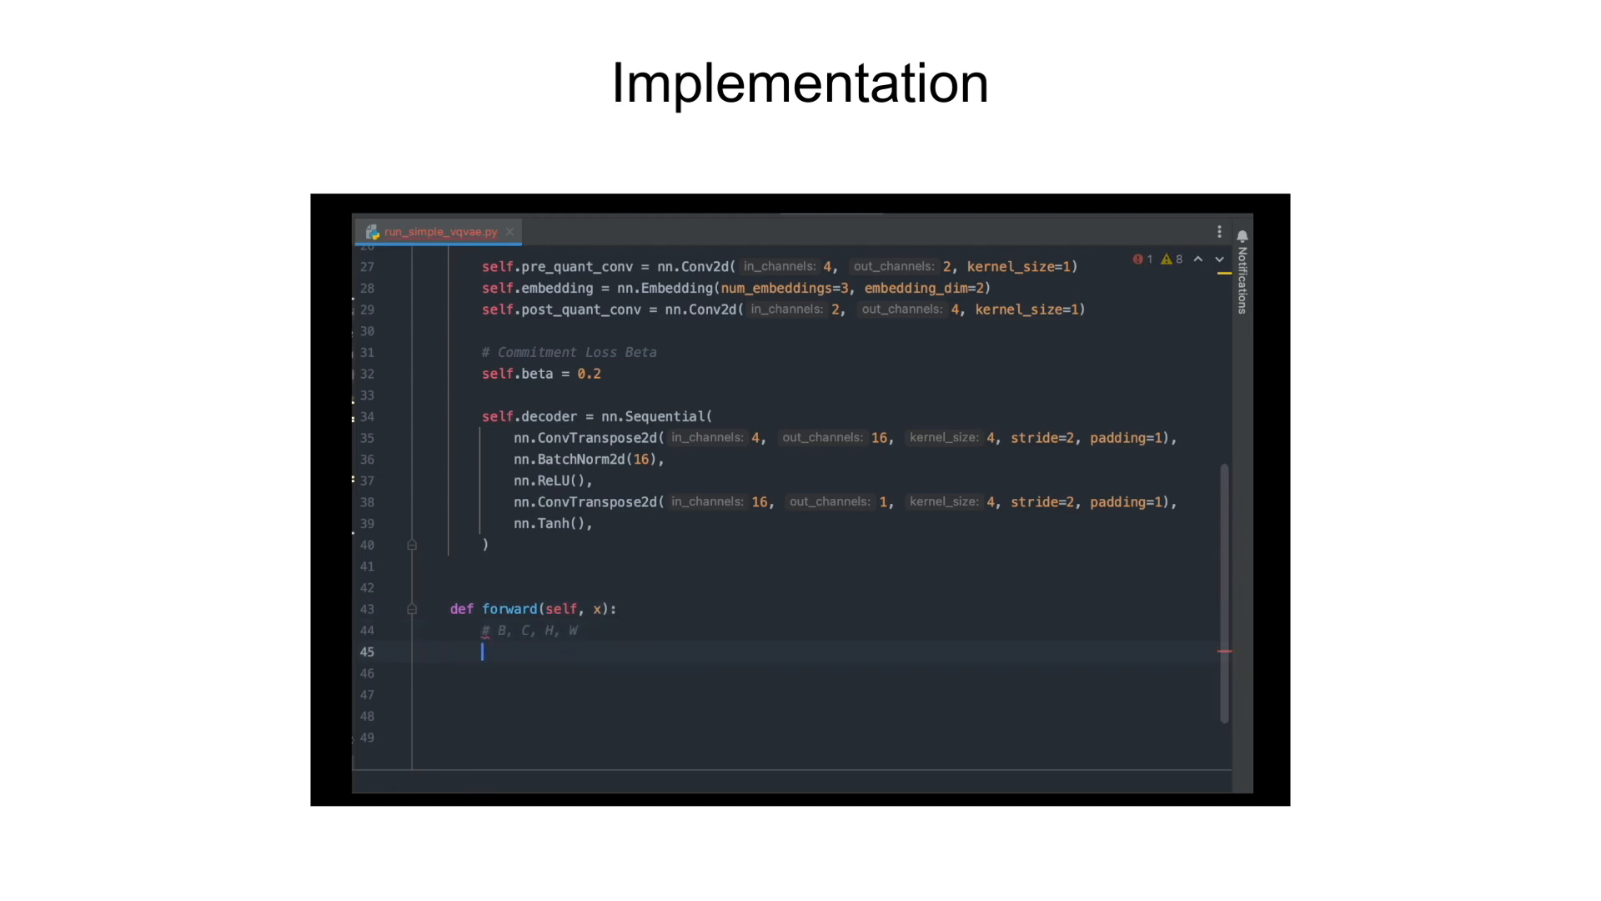
{"action": "type", "text": "encoded_output = self.encoder(x)"}
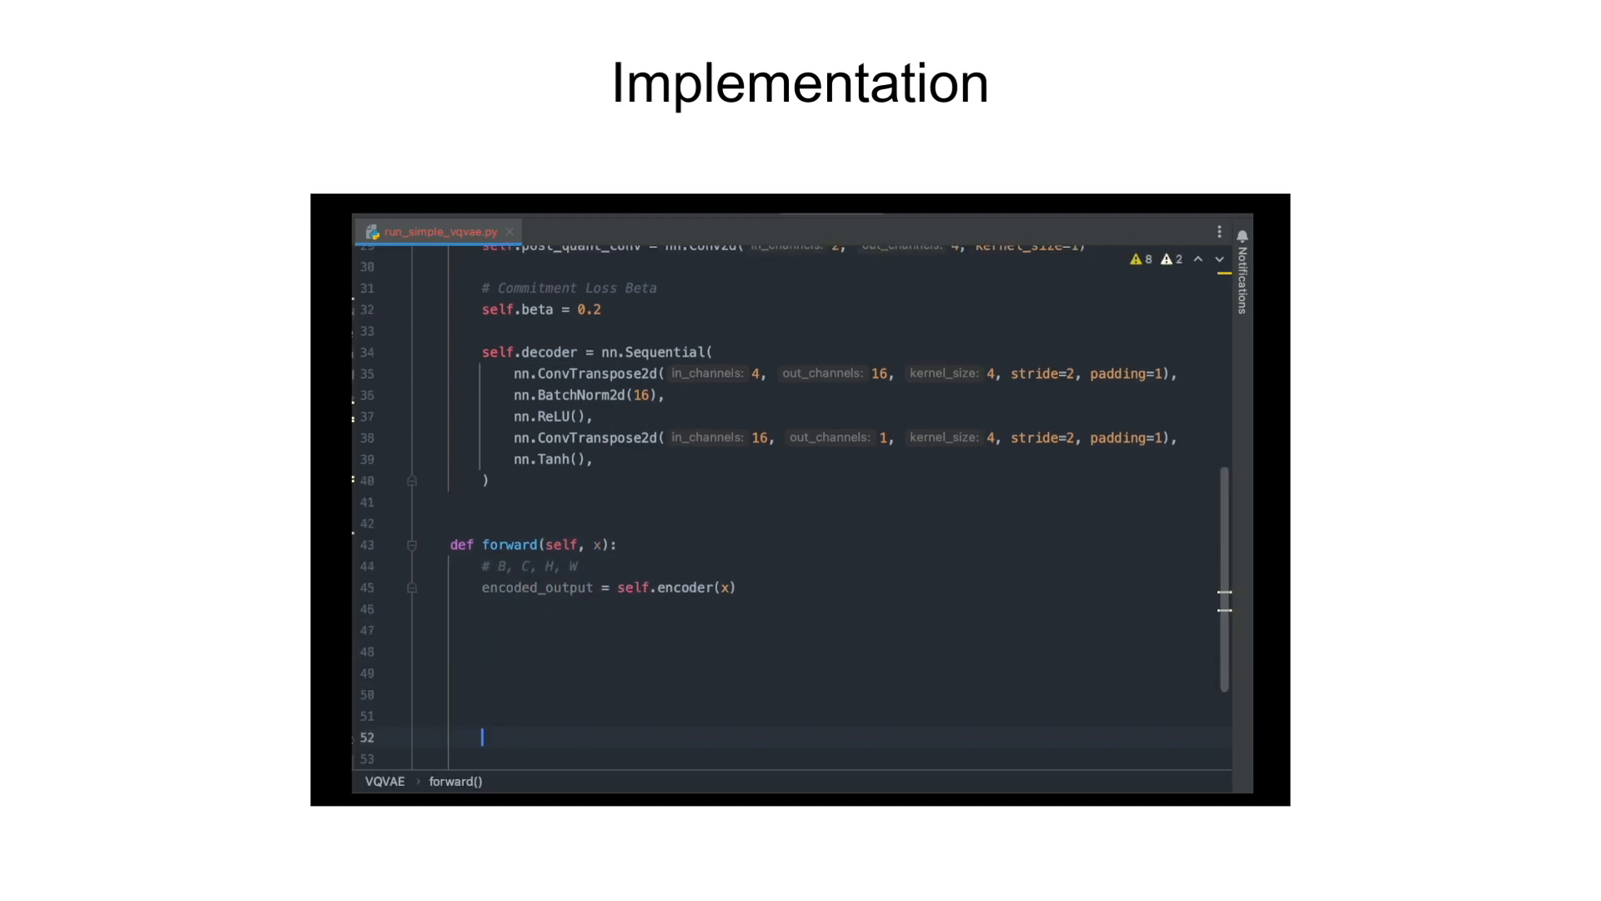
{"action": "type", "text": "quant_input ="}
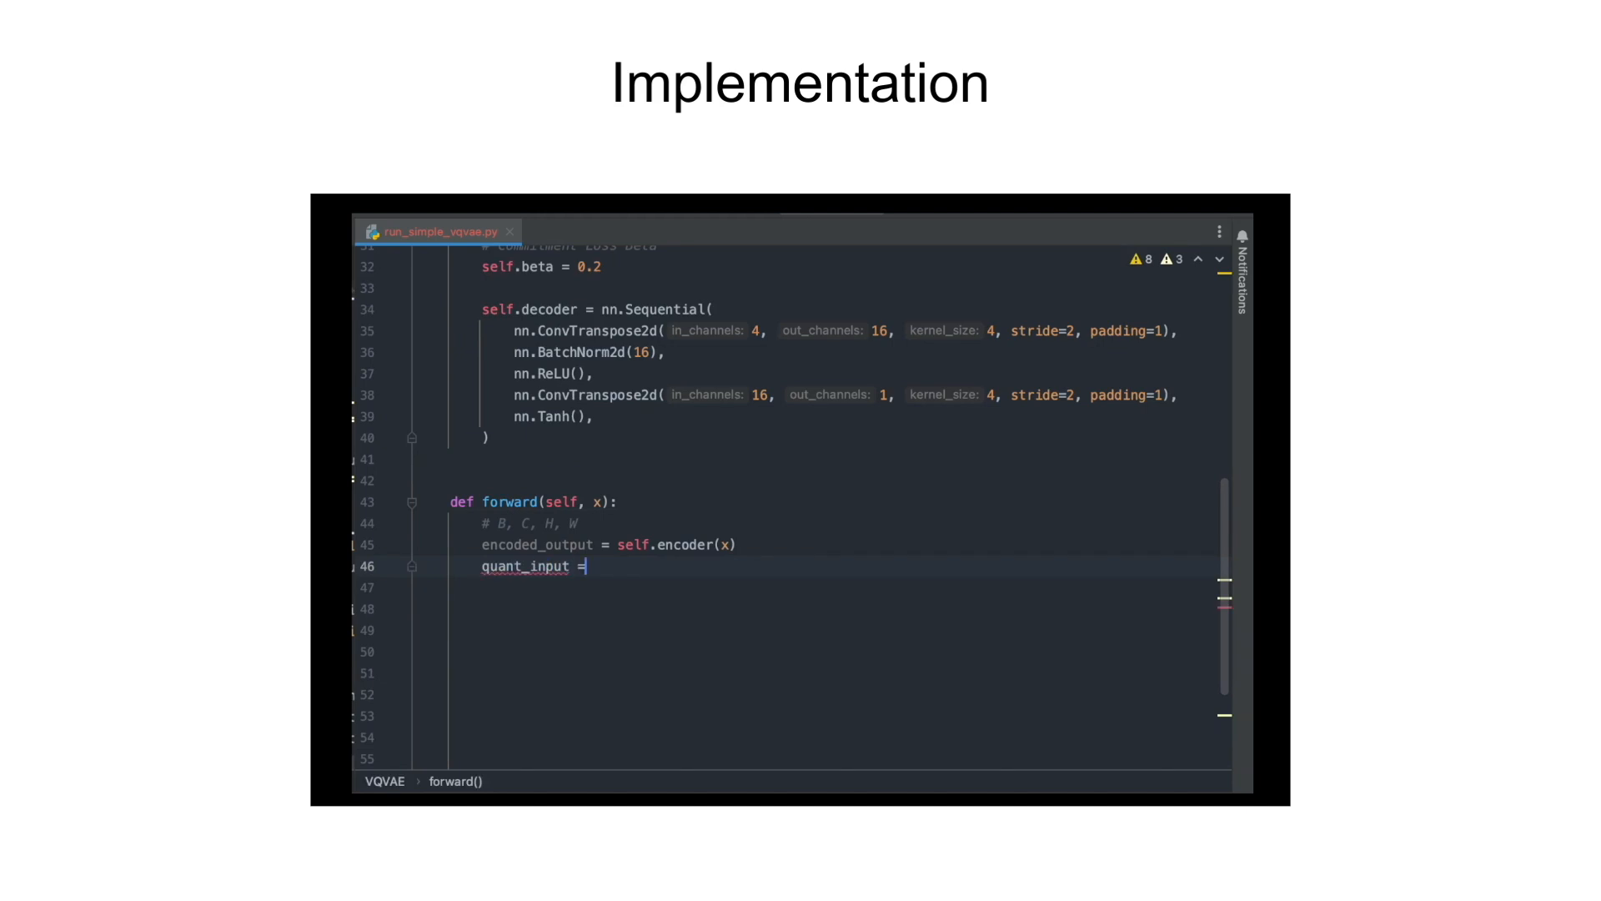
{"action": "type", "text": "self.pre_quant_conv(encoded_output)"}
{"action": "left_click", "coordinate": [844, 608]}
{"action": "type", "text": "## Quantization"}
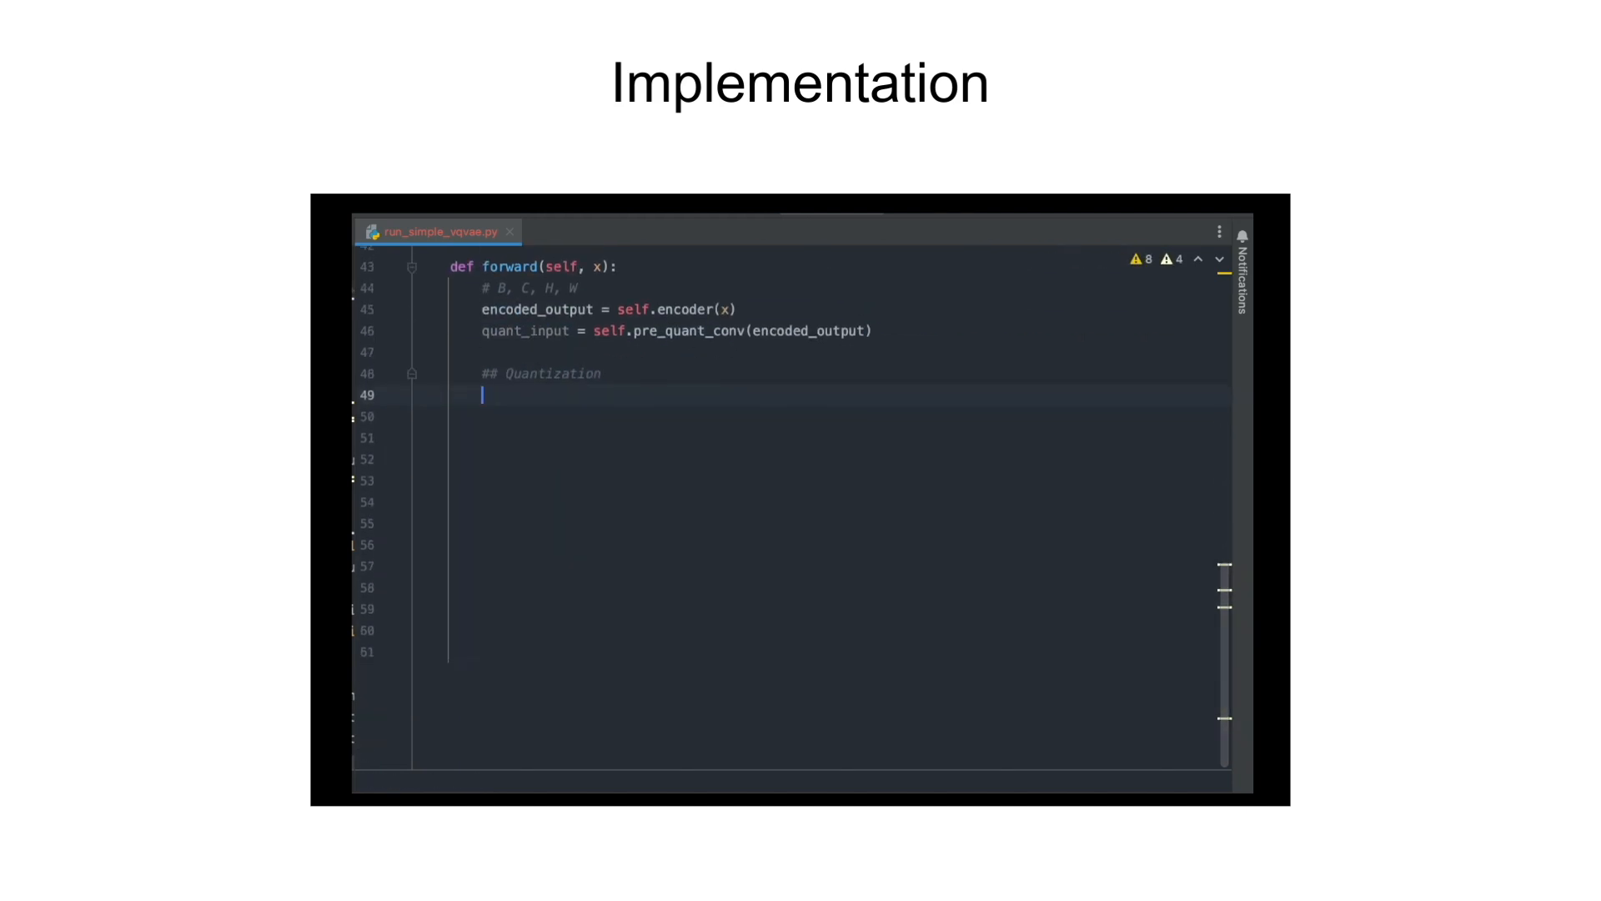
{"action": "type", "text": "B, C, H, W = quant_input.shape"}
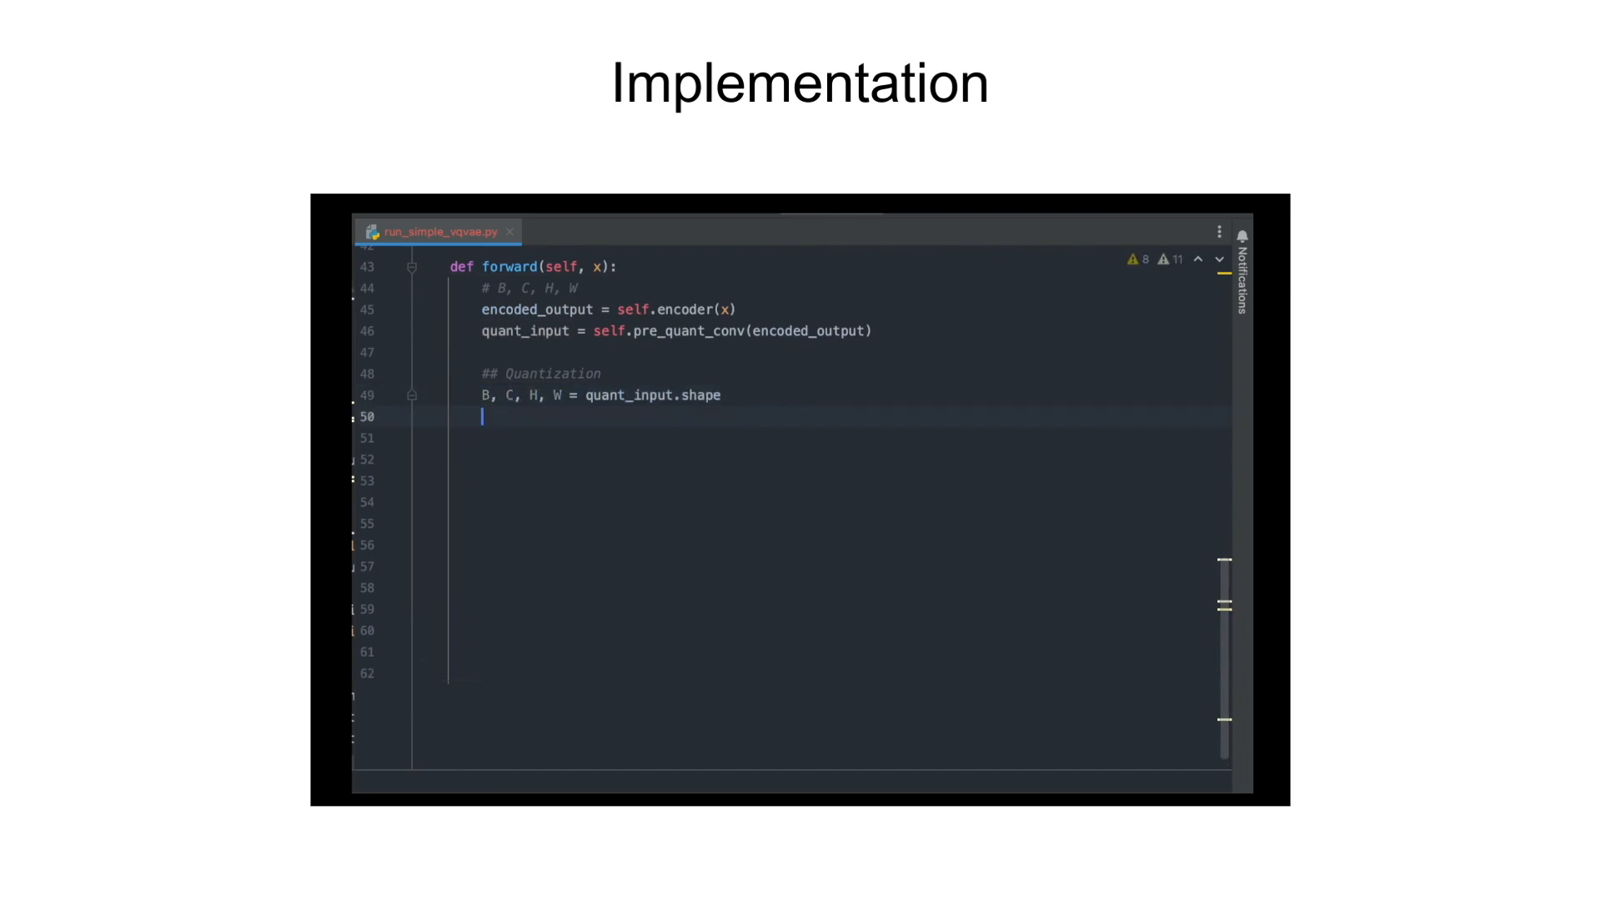
{"action": "type", "text": "quant_input = quant_input.permute(0, 2, 3, 1"}
{"action": "left_click", "coordinate": [857, 437]}
{"action": "type", "text": "quant_input = quant_input.reshape(("}
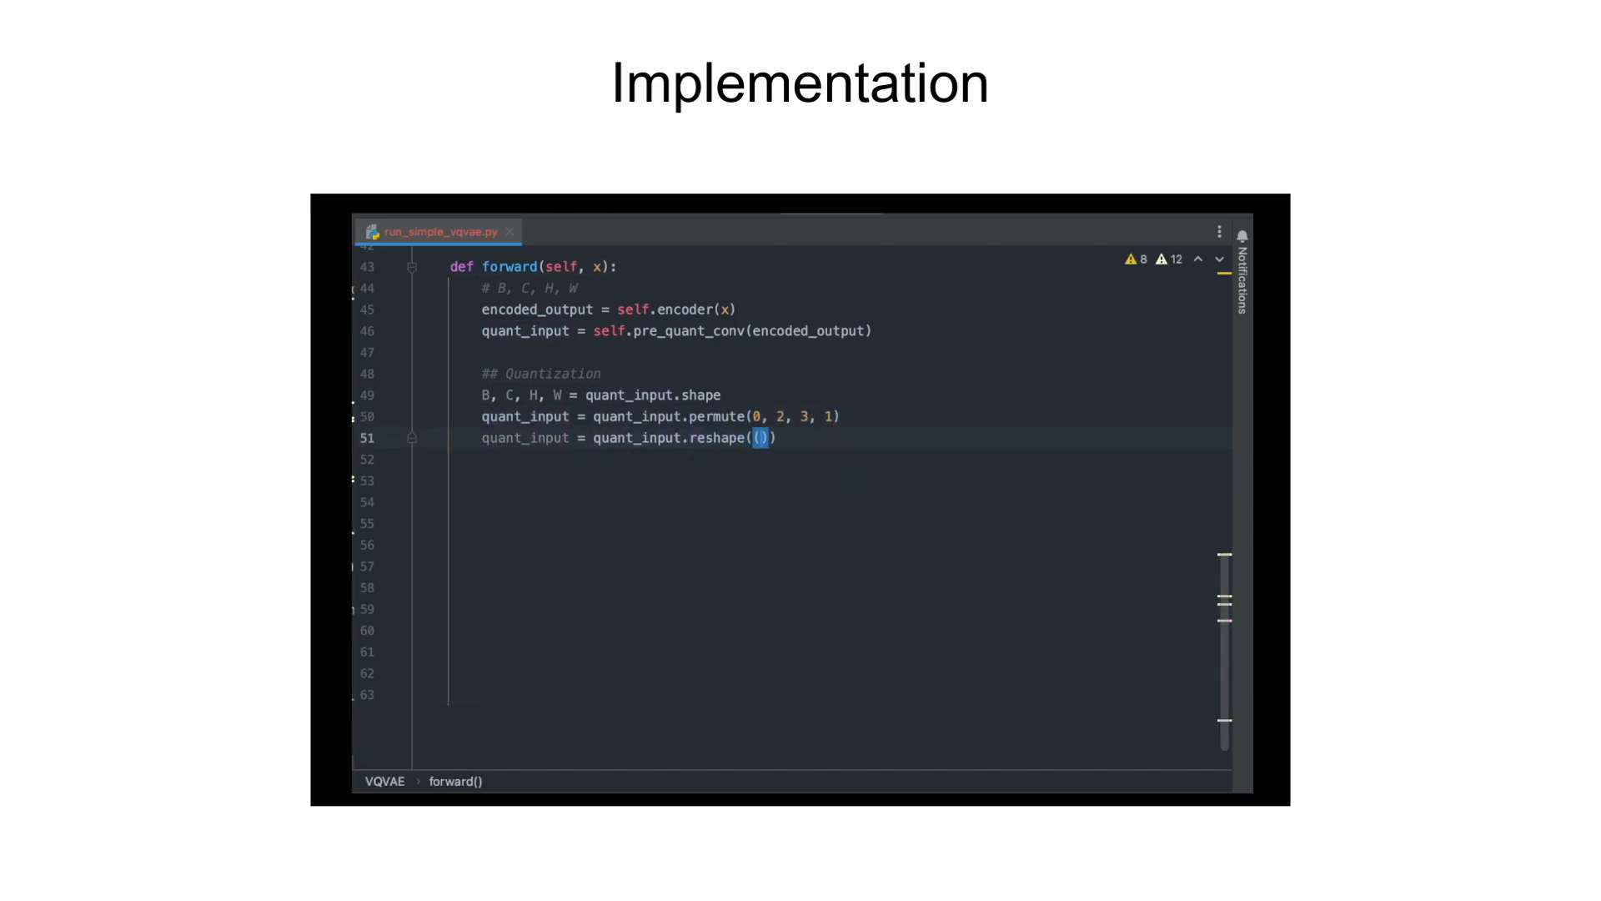
{"action": "type", "text": "quant_input.size(0), -1, quant_input."}
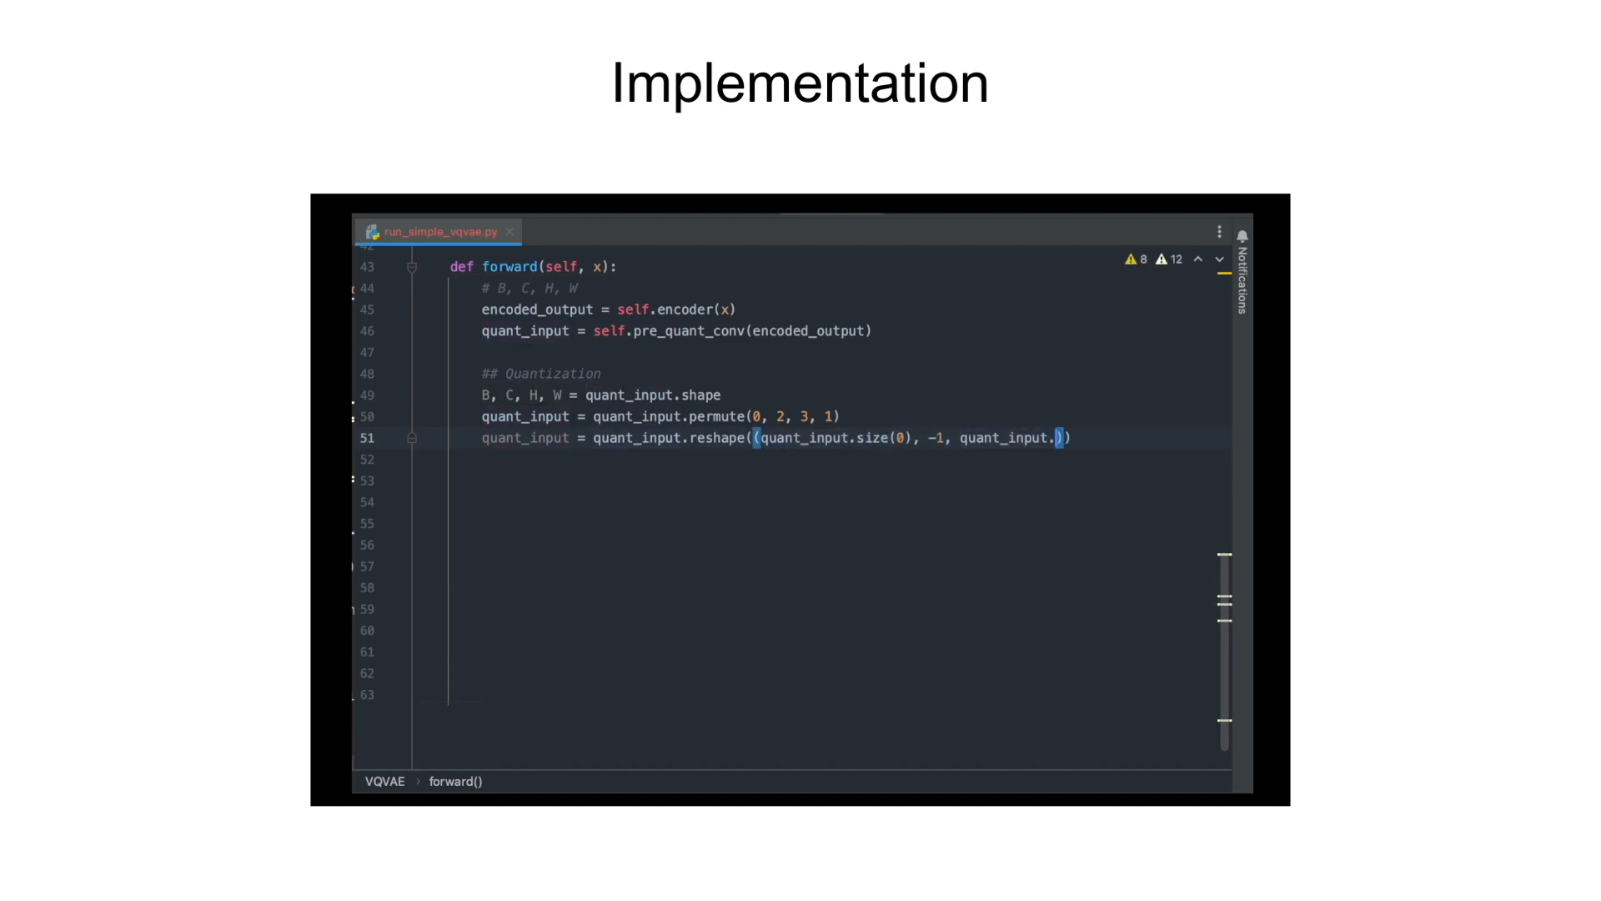
{"action": "type", "text": "size(-1))"}
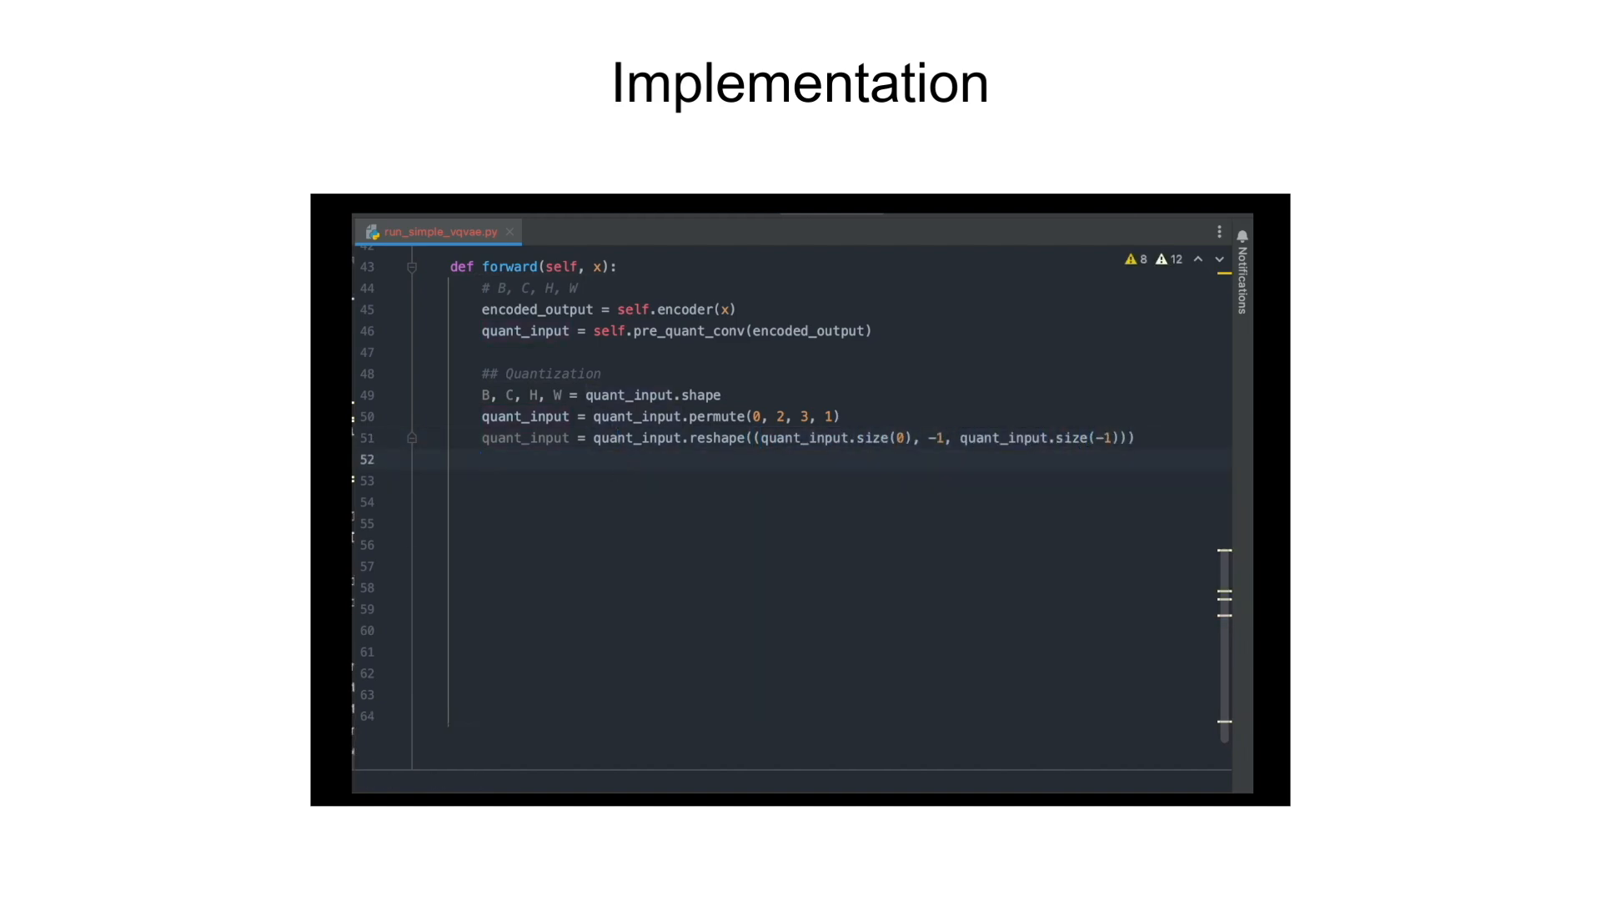
{"action": "type", "text": "# COmpute pairwise distances"}
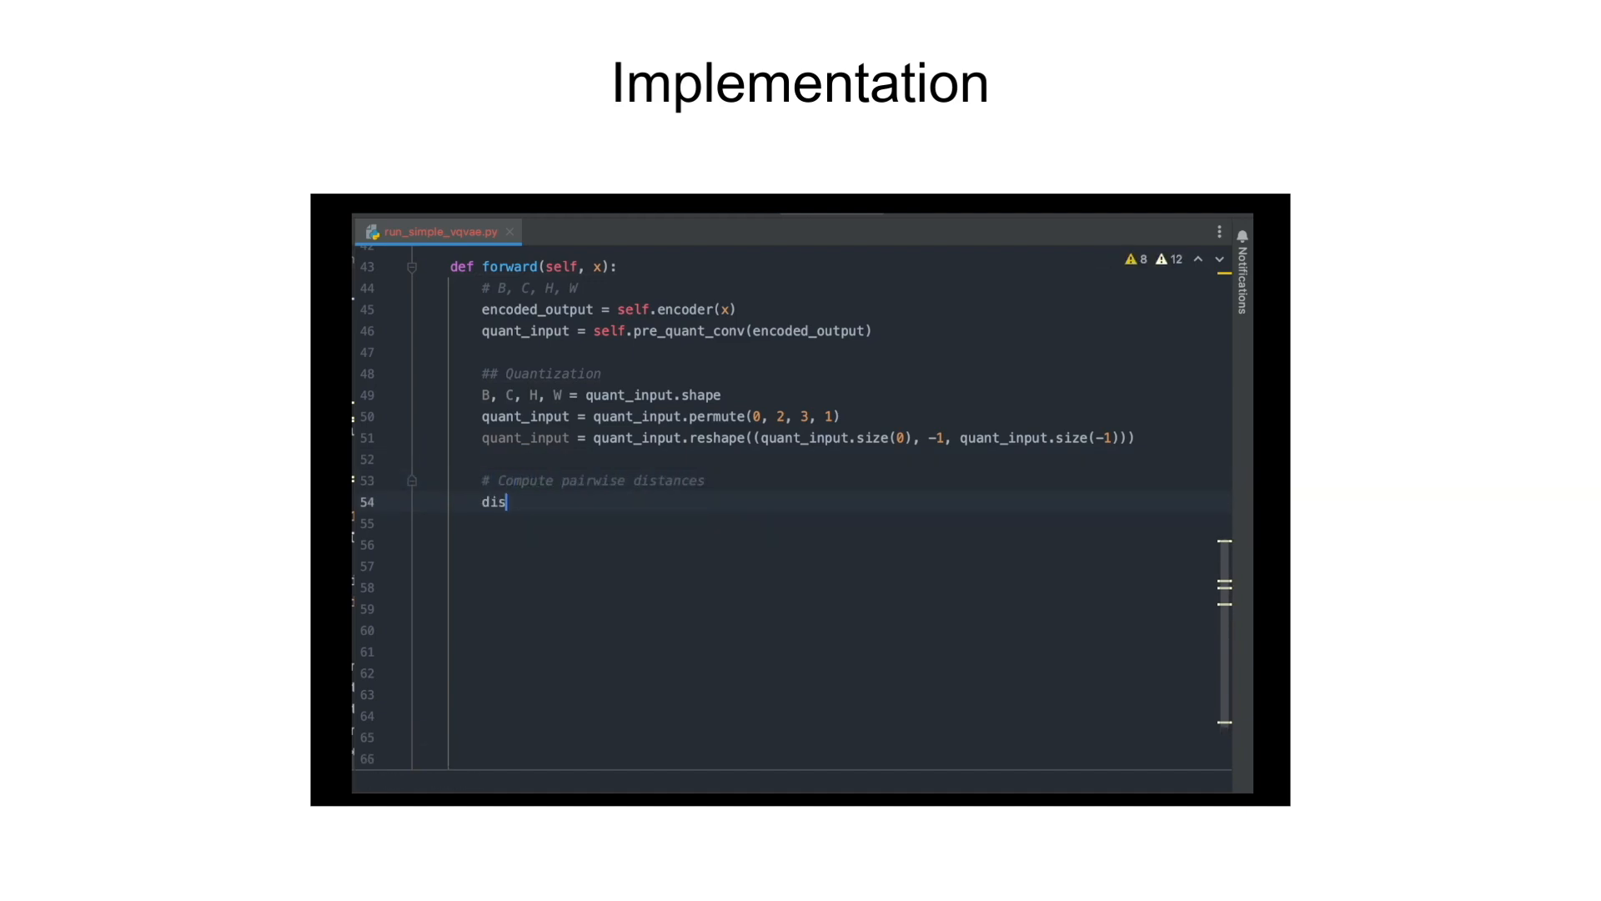
{"action": "type", "text": "t = torch.cdist(quant_input, self.e"}
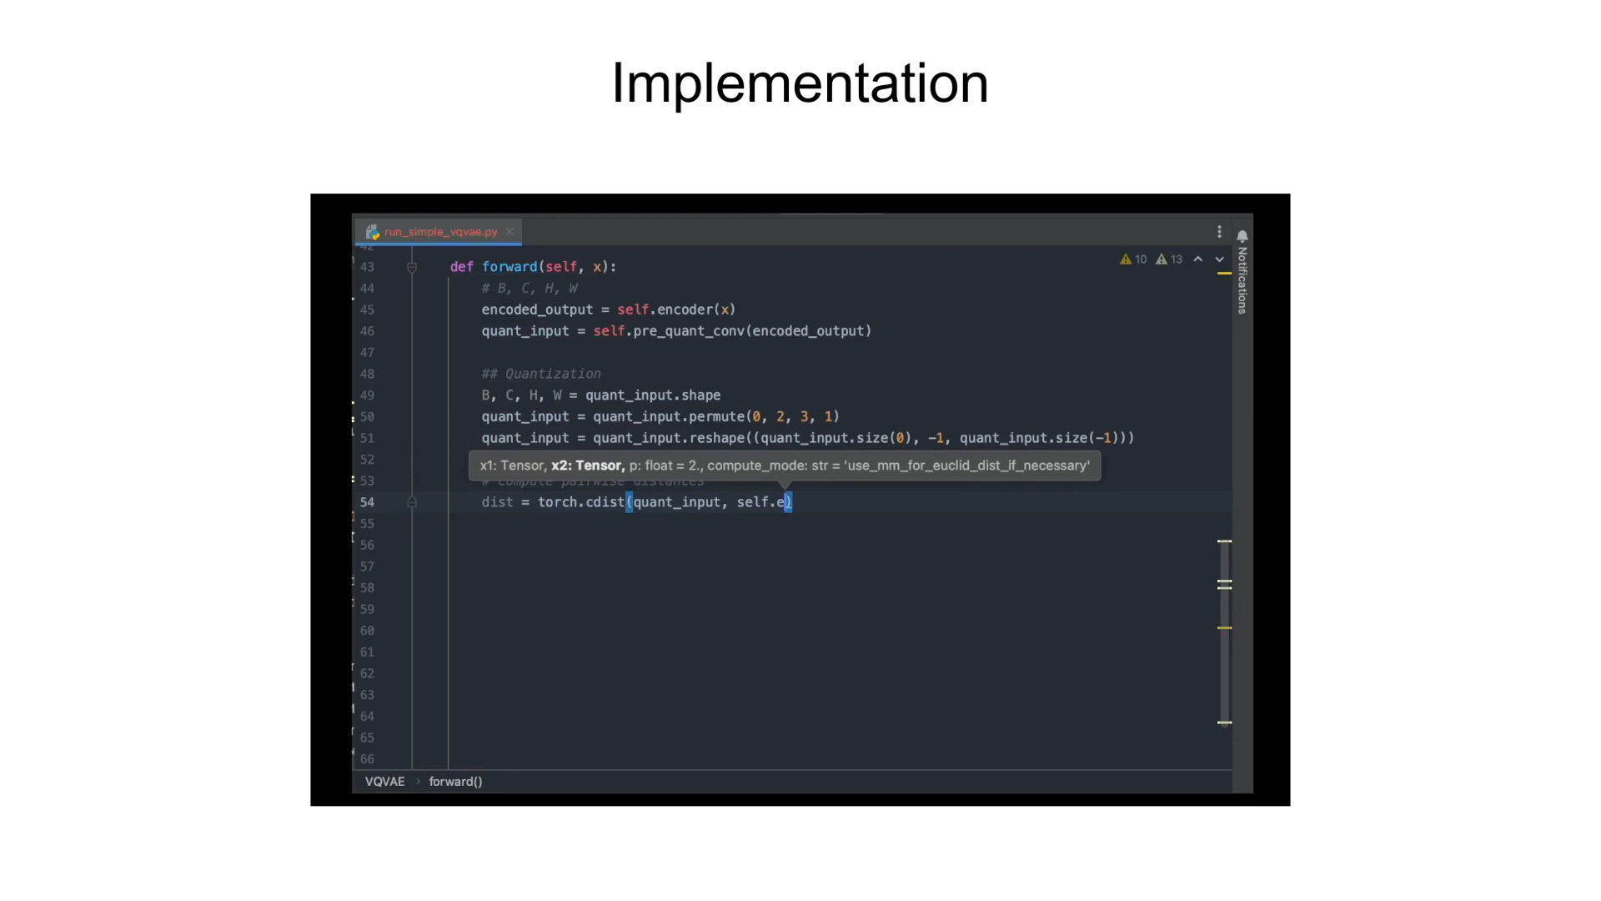
{"action": "type", "text": "mbedding.weight[None]"}
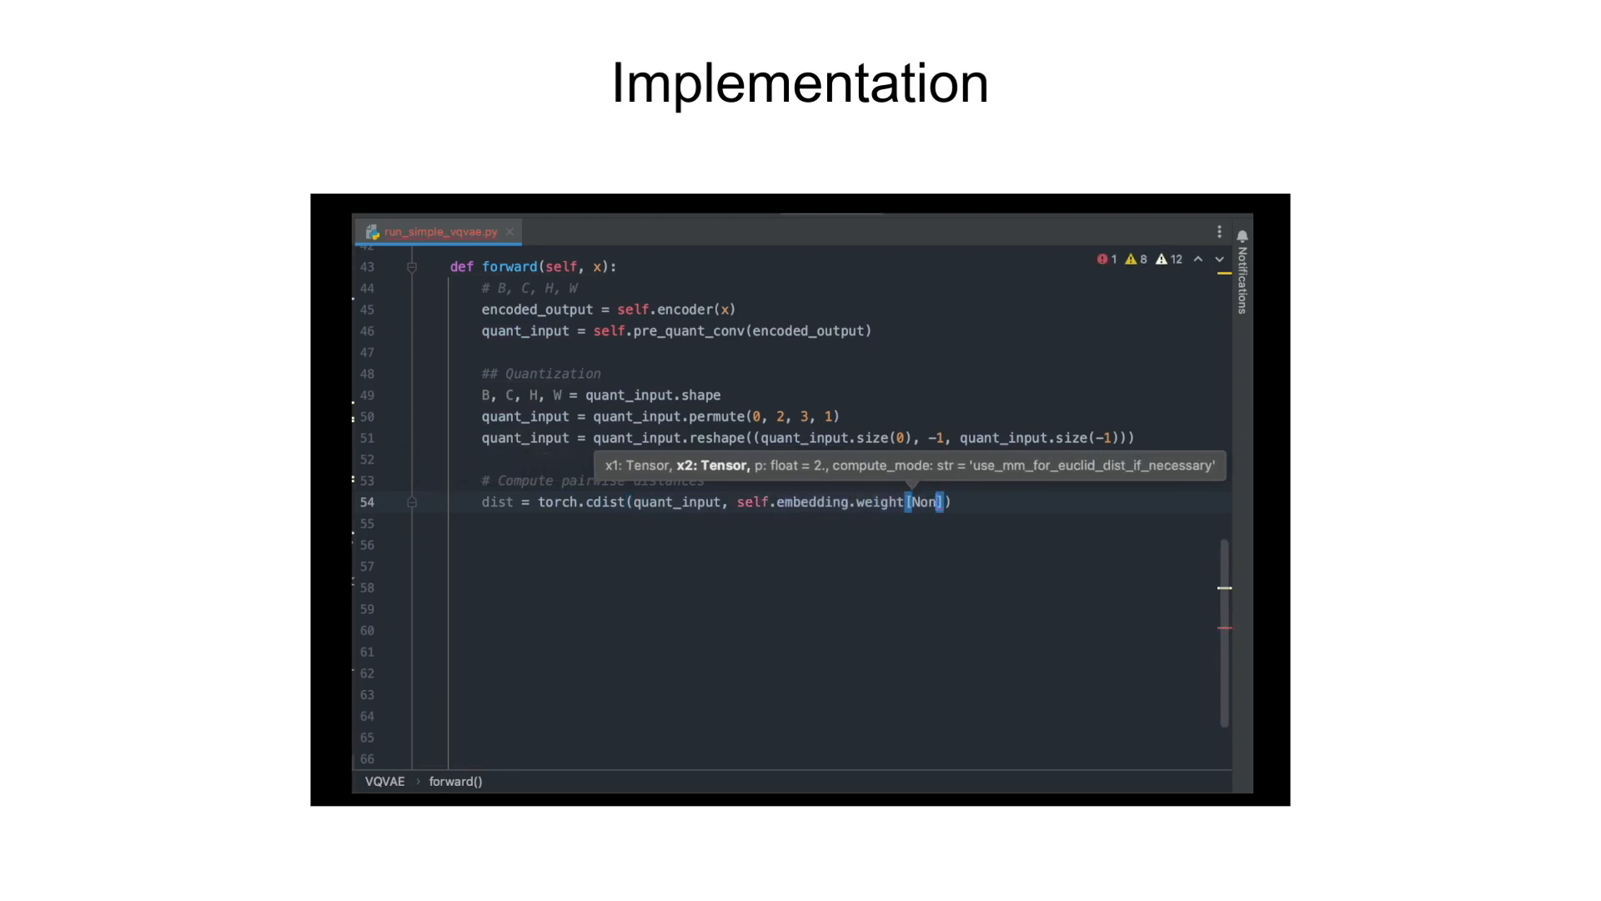
{"action": "type", "text": ", :].repeat("}
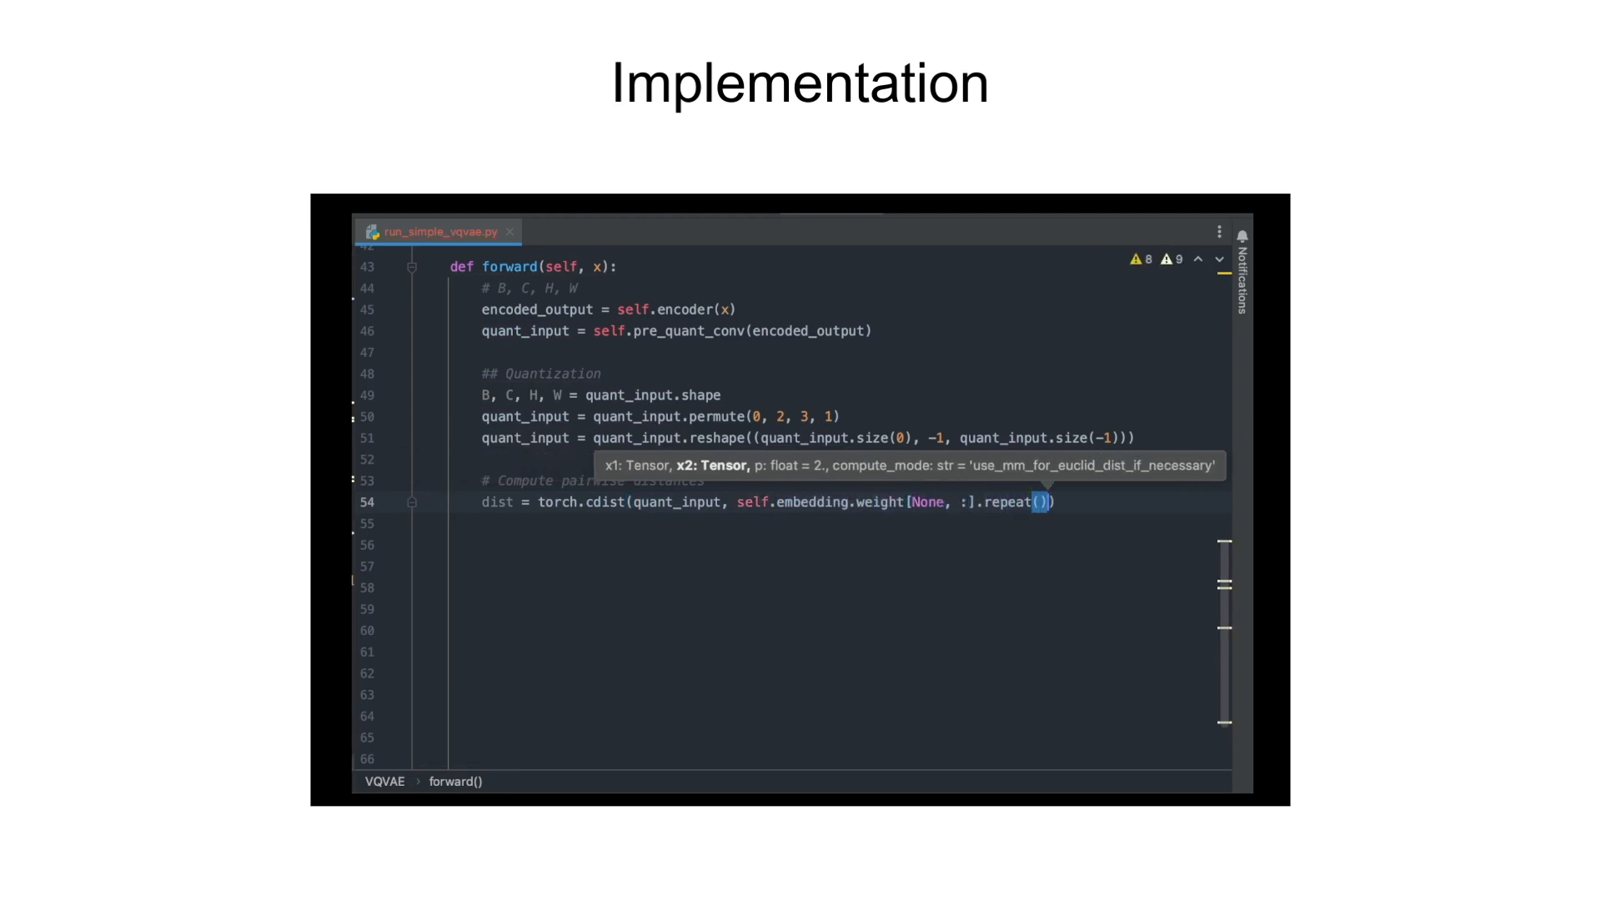
{"action": "type", "text": "quant_input.size(0), 1, 1"}
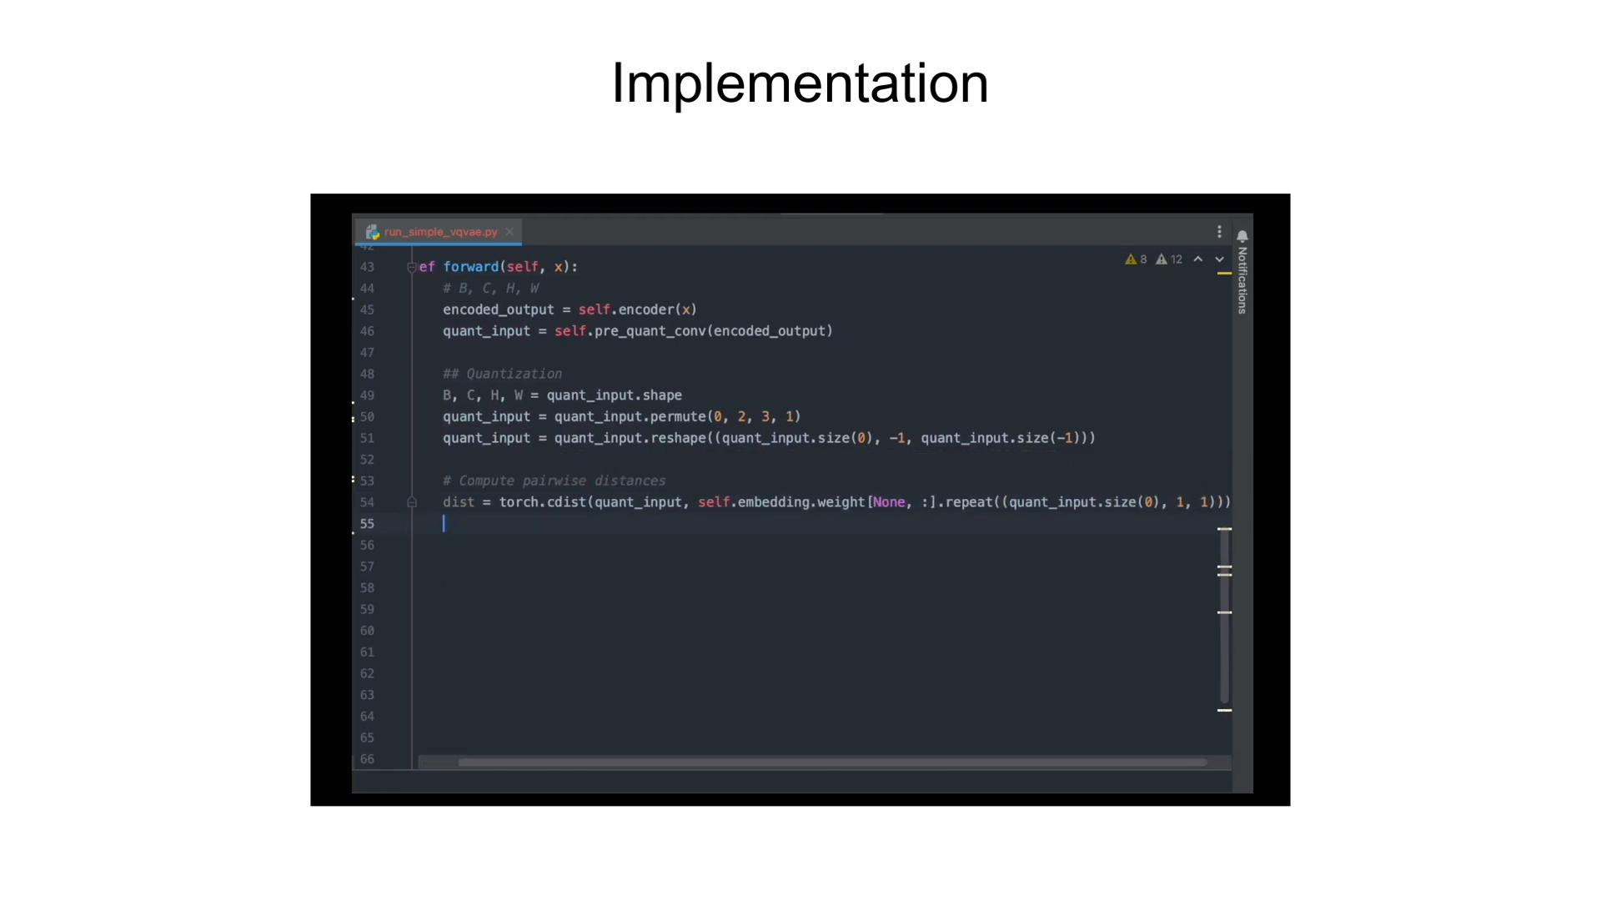
{"action": "type", "text": "# Find index of minim"}
{"action": "left_click", "coordinate": [822, 566]}
{"action": "type", "text": "min_encoding_indices = torch.argmin(dist, dim"}
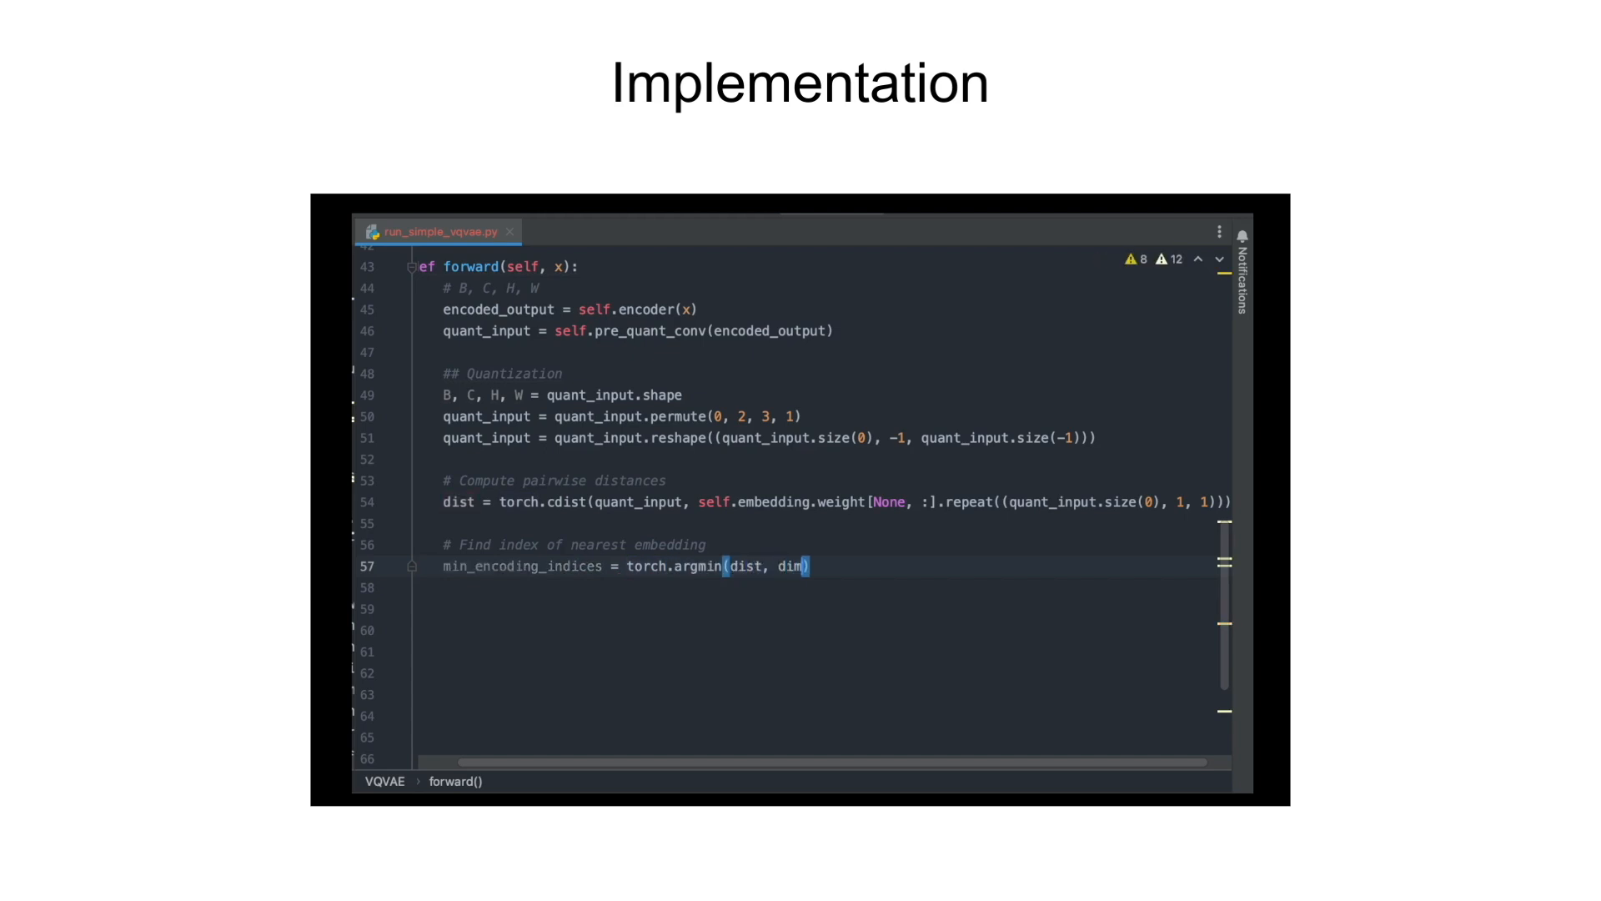
{"action": "type", "text": "=-1"}
{"action": "left_click", "coordinate": [831, 629]}
{"action": "type", "text": "quant_out = torch.index_select("}
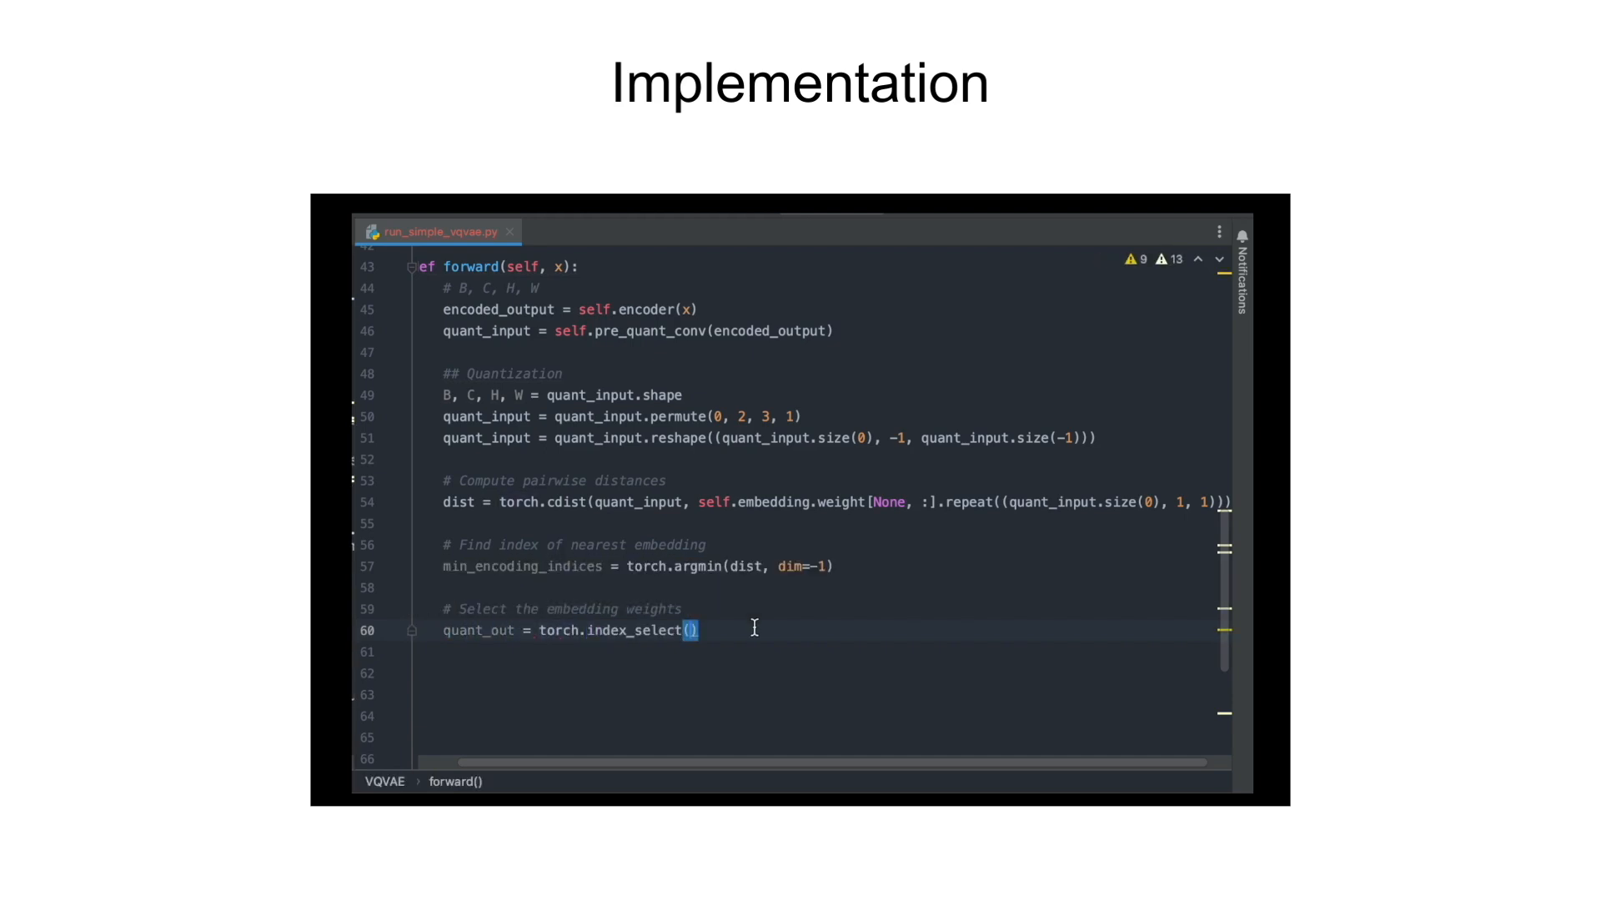
{"action": "type", "text": "self.embedding.weight, dim: 0, min_encoding_indices.view("}
{"action": "left_click", "coordinate": [829, 673]}
{"action": "type", "text": "quant_input = quant_input.reshape(("}
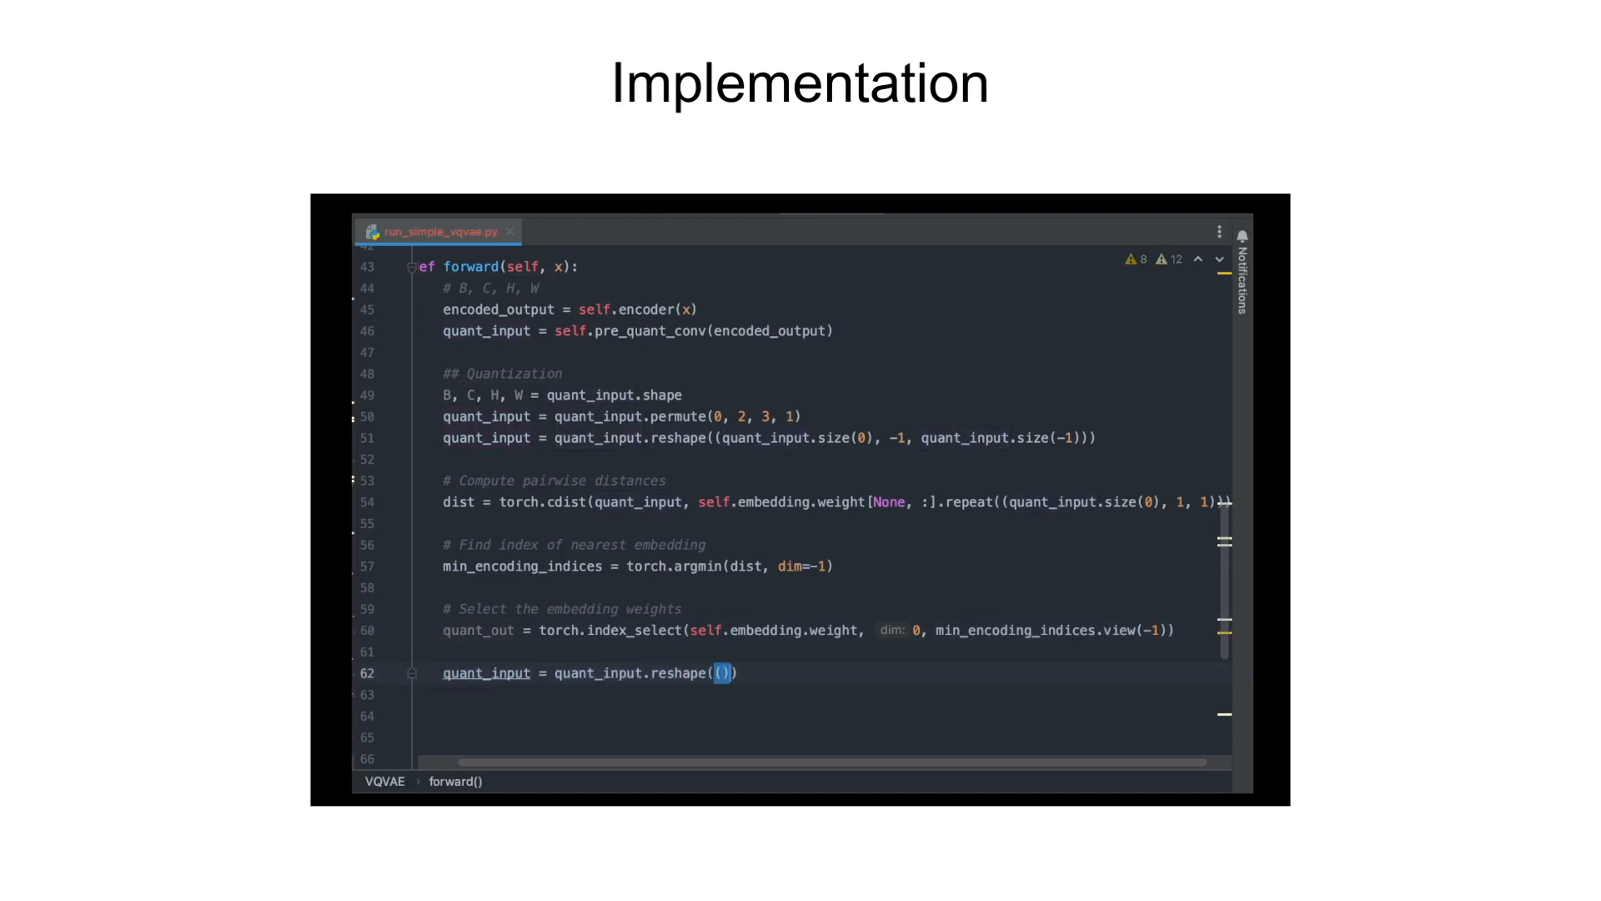
{"action": "type", "text": "-1, quant_input.size(-1"}
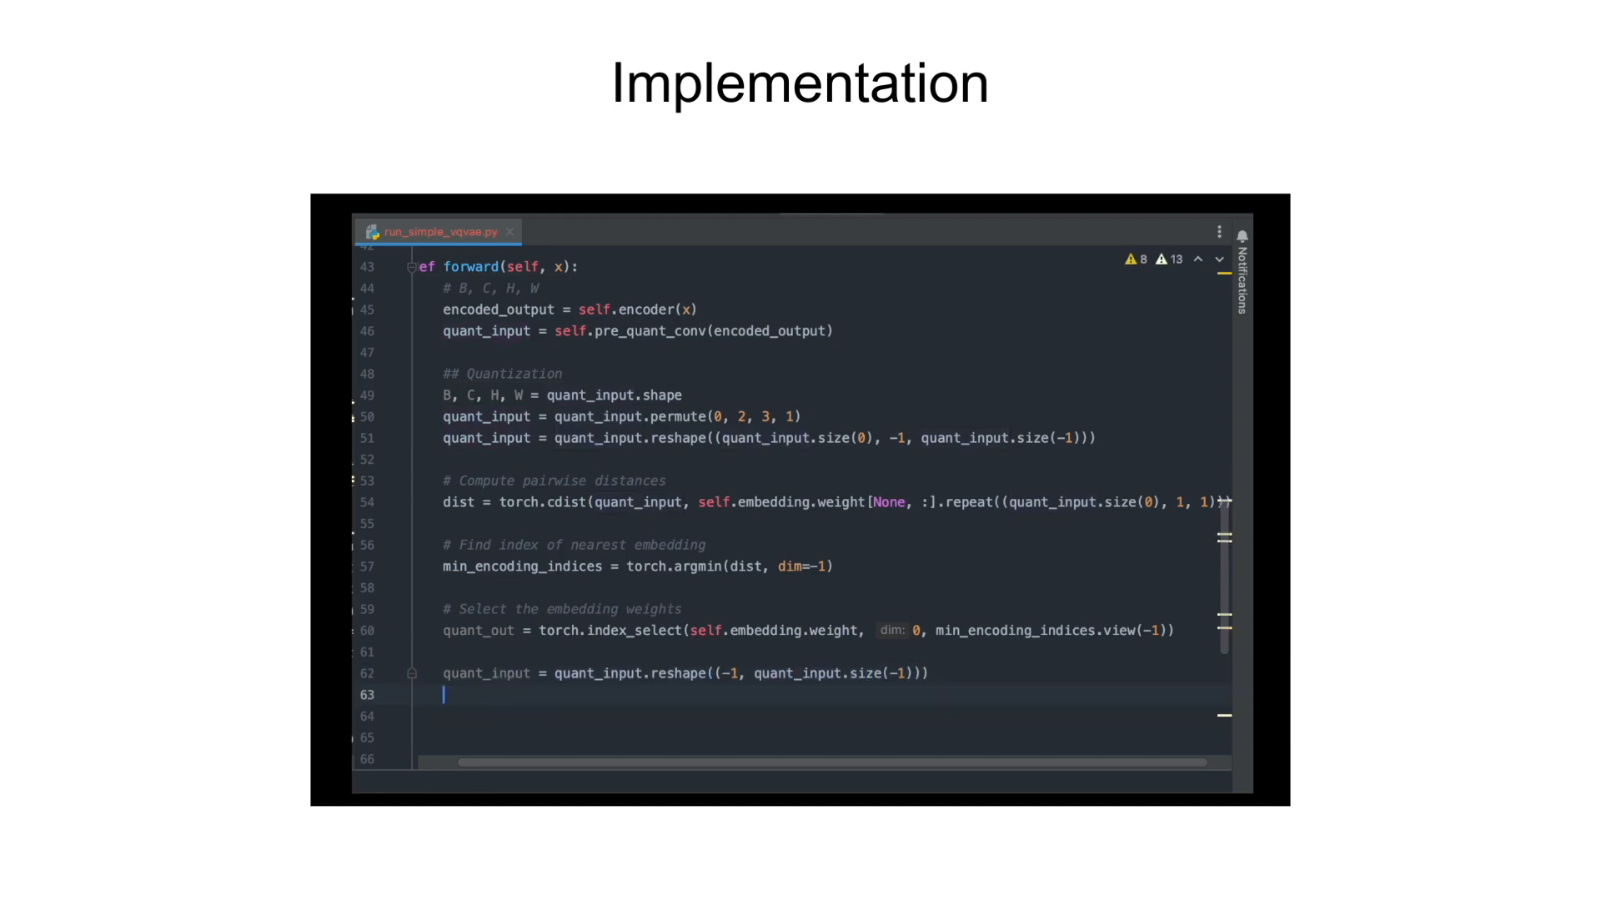
{"action": "type", "text": "commitment_loss = torch.mean("}
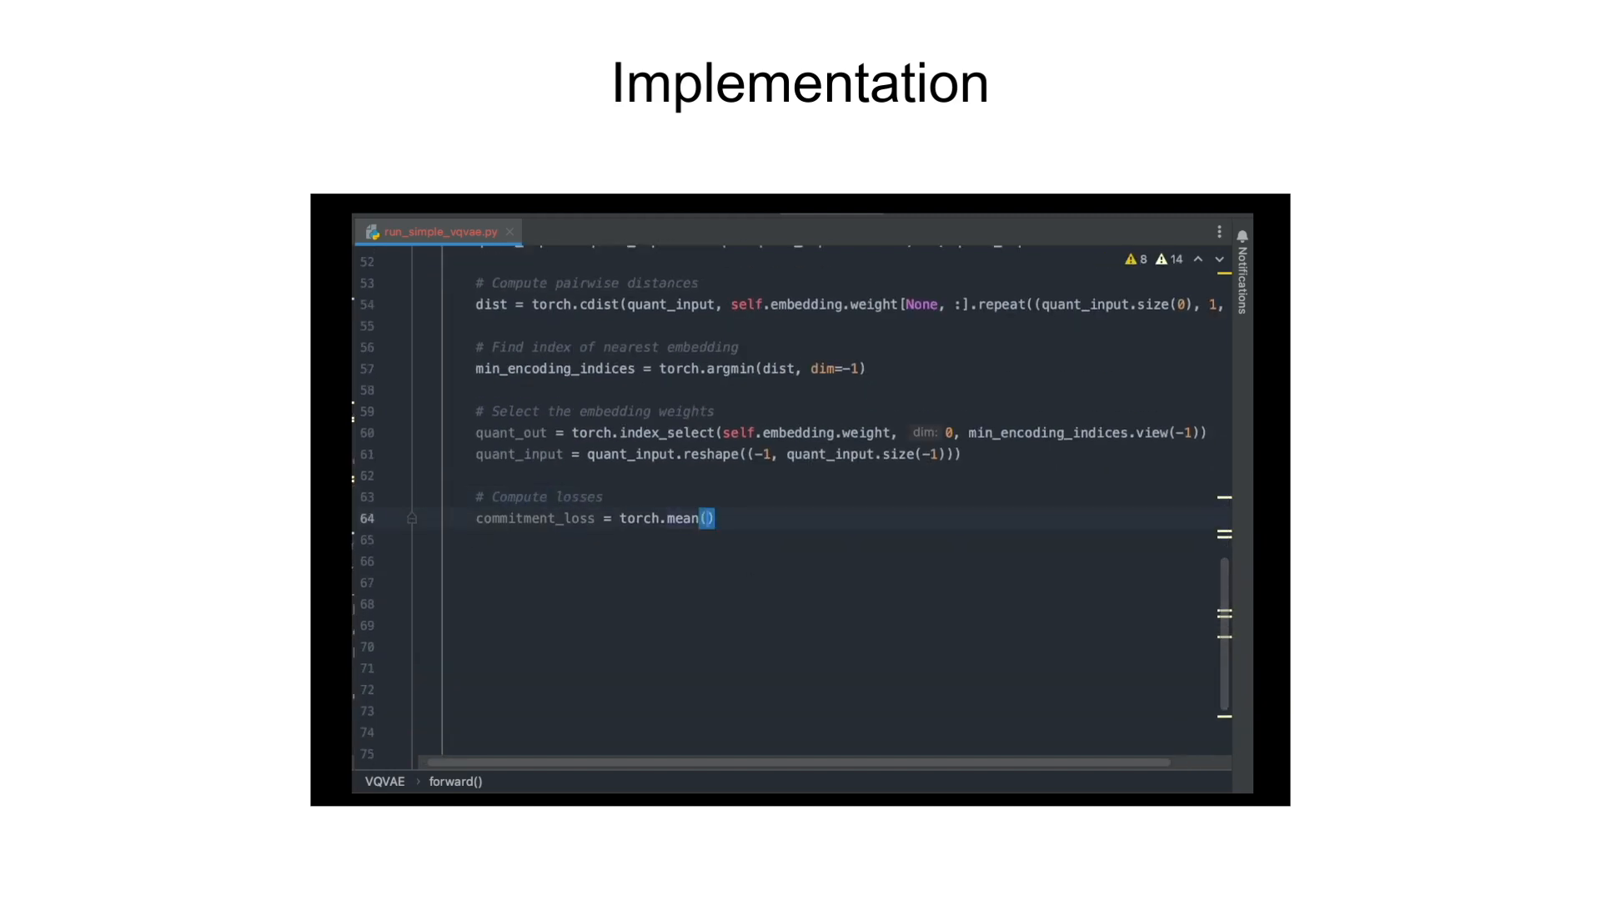
{"action": "type", "text": "(quant_out.detach()"}
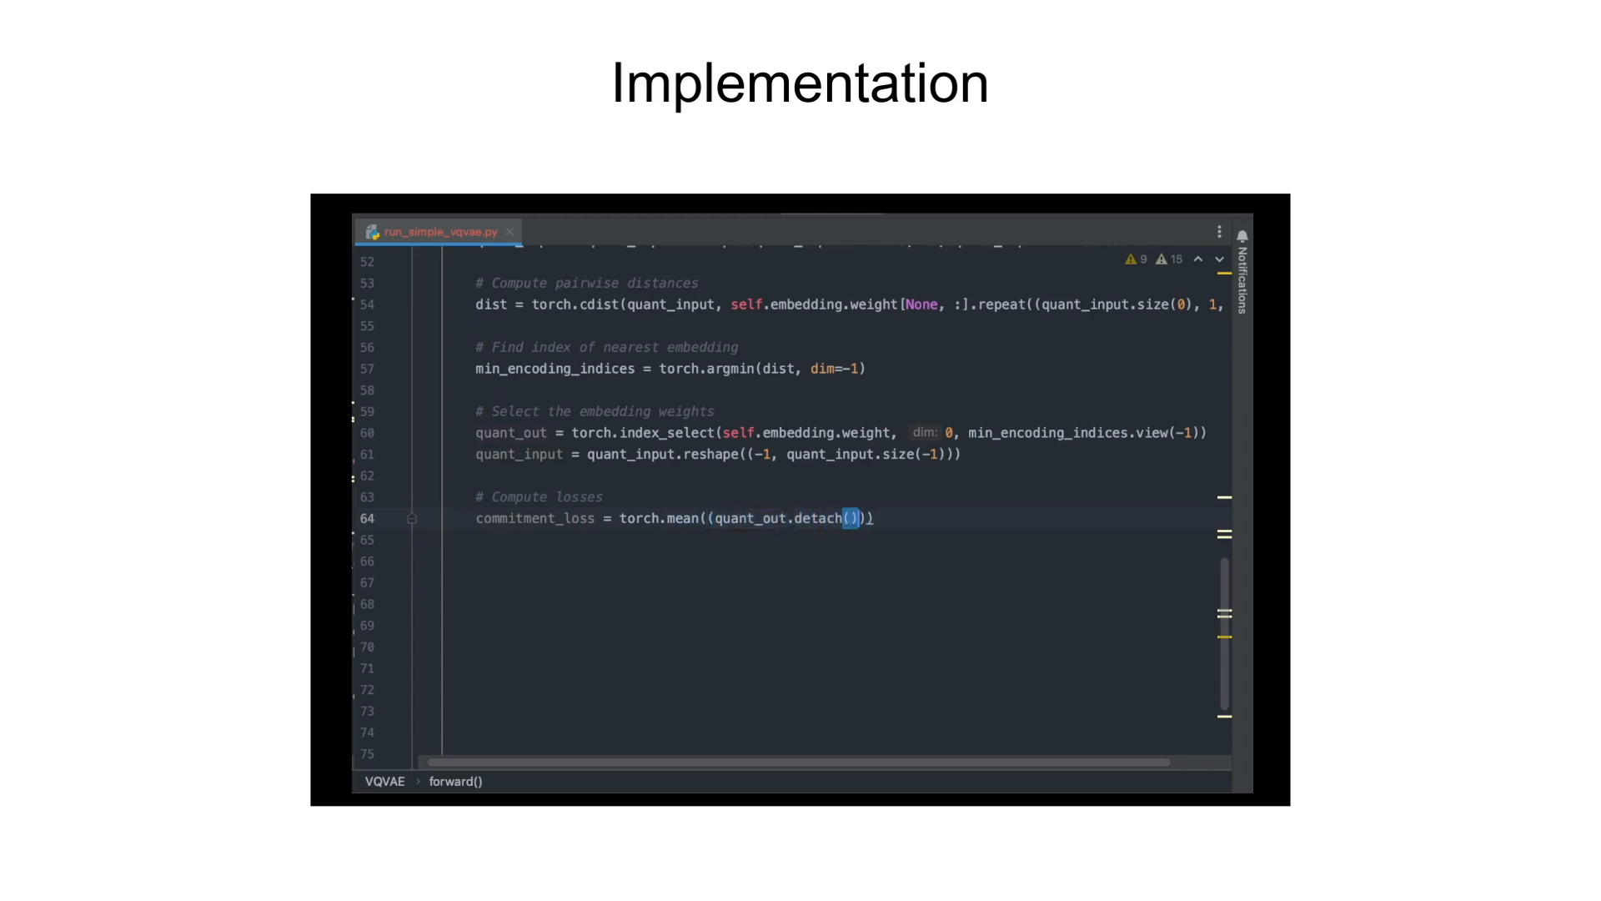
{"action": "type", "text": "- quant_input"}
{"action": "left_click", "coordinate": [844, 539]}
{"action": "type", "text": "codebook_loss = torch"}
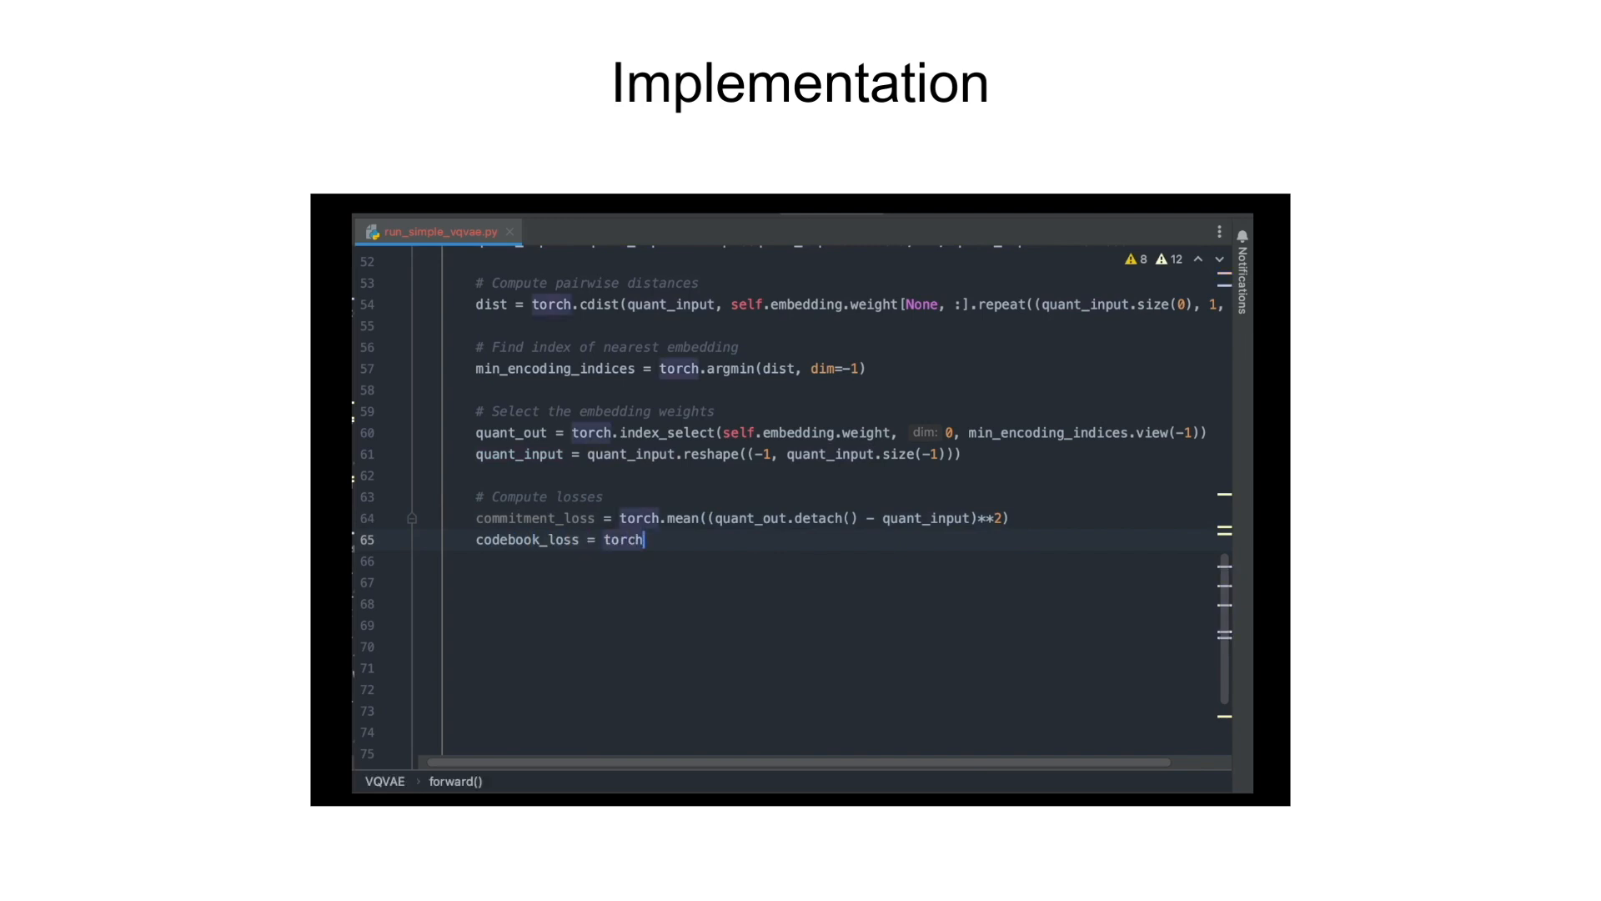
{"action": "type", "text": ".mean(())"}
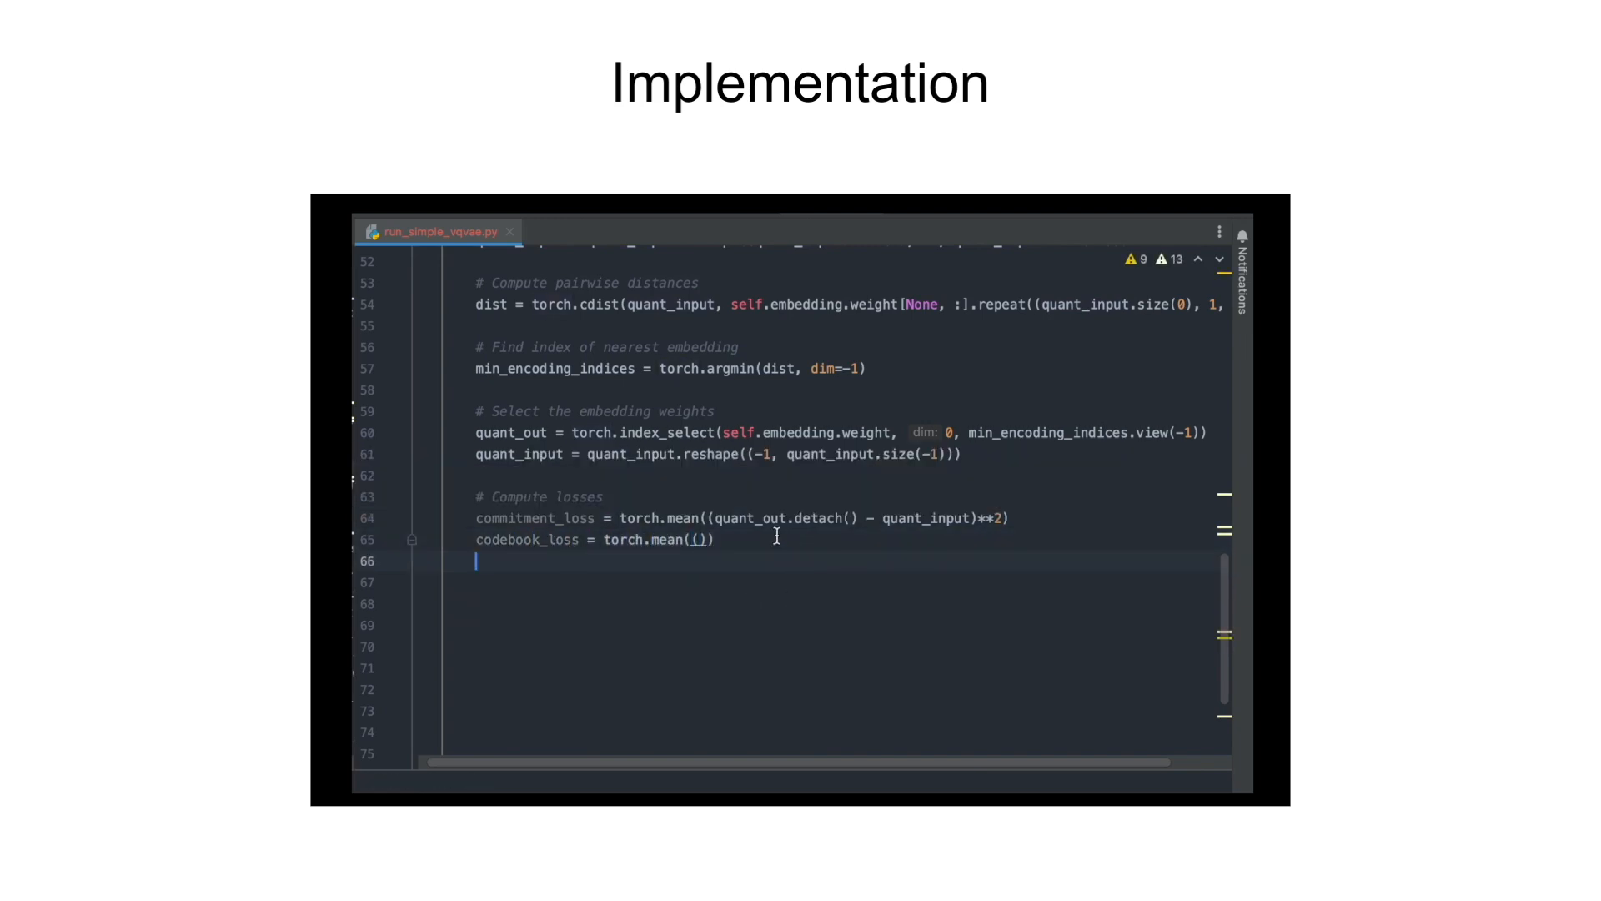
{"action": "type", "text": "quant_out - quant_input.detach("}
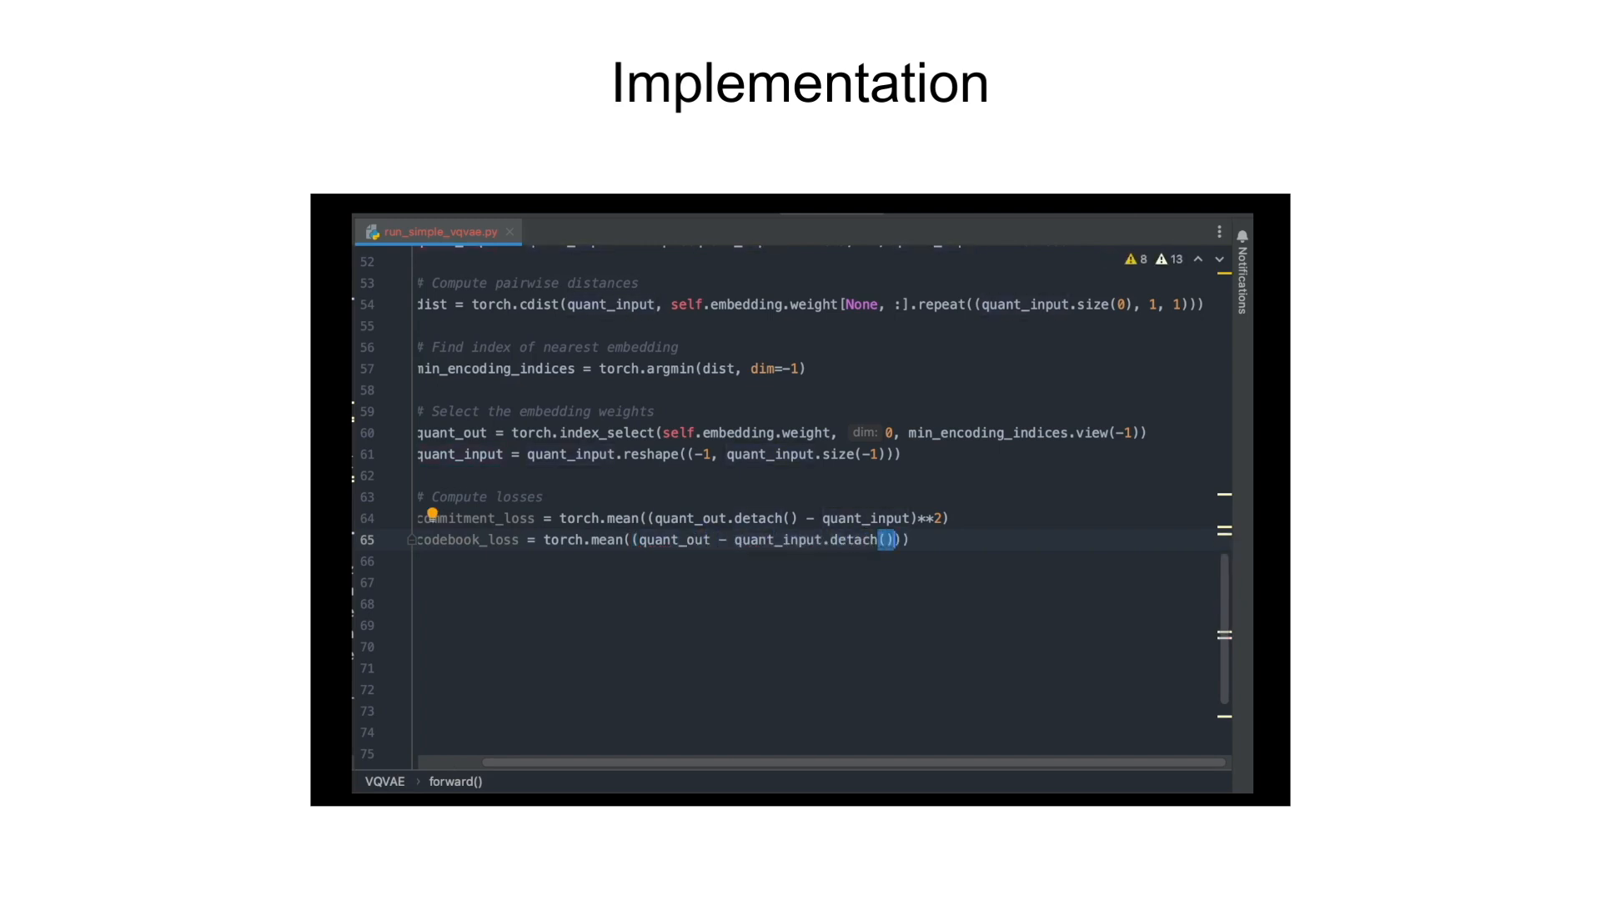
{"action": "type", "text": "**2"}
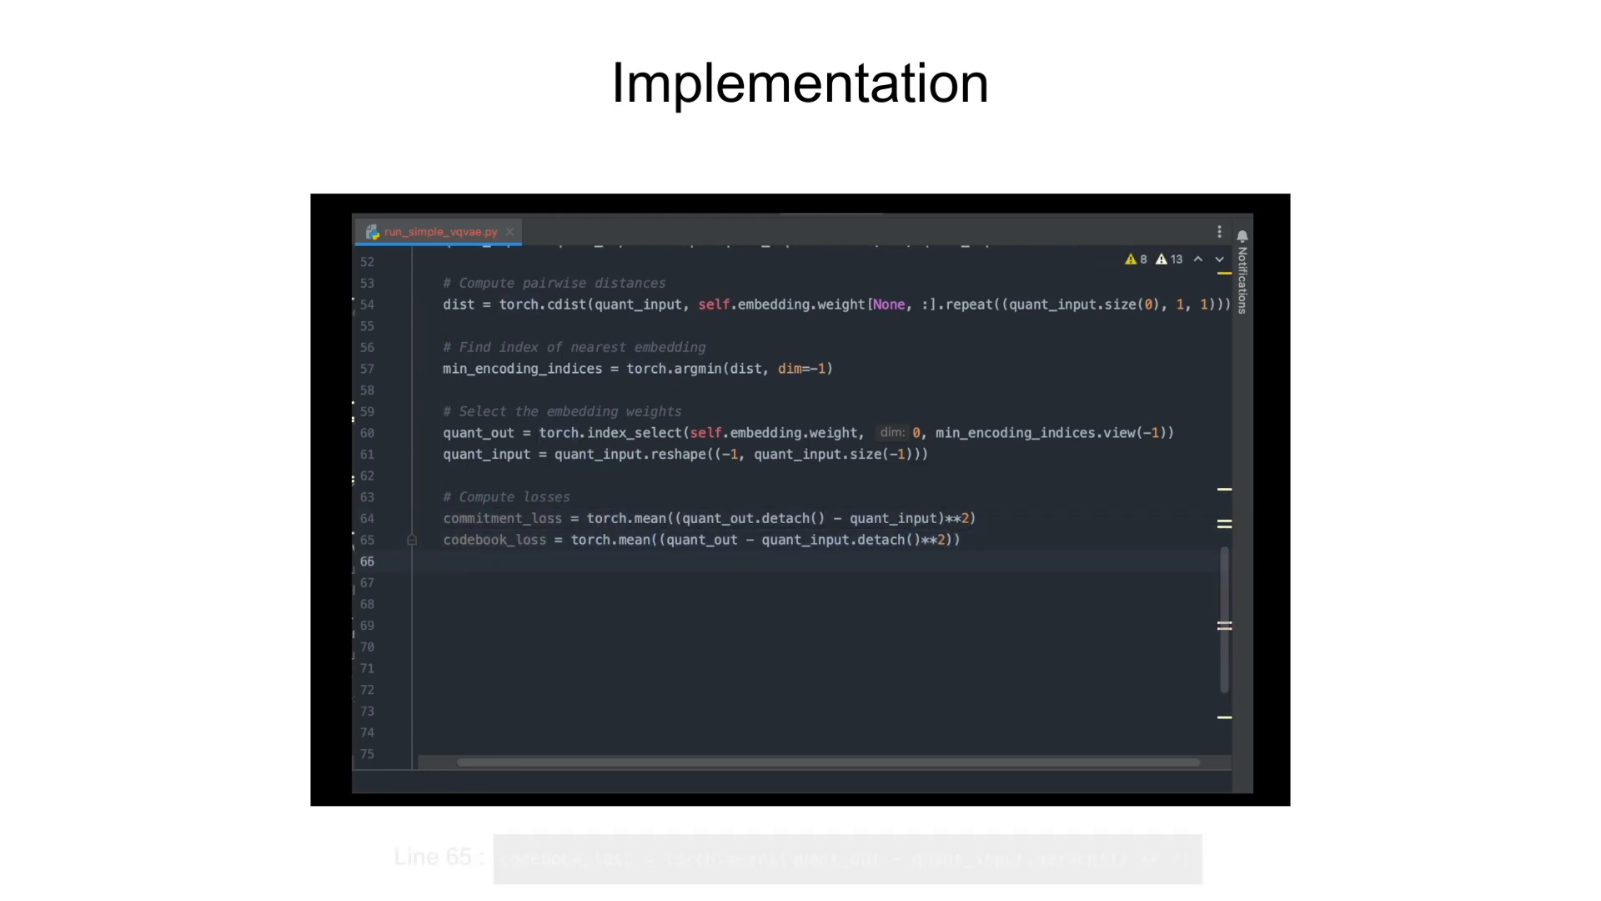
{"action": "type", "text": "quantize_losses = codebook_loss + self.beta*commitment_loss"}
{"action": "left_click", "coordinate": [823, 603]}
{"action": "type", "text": "# R"}
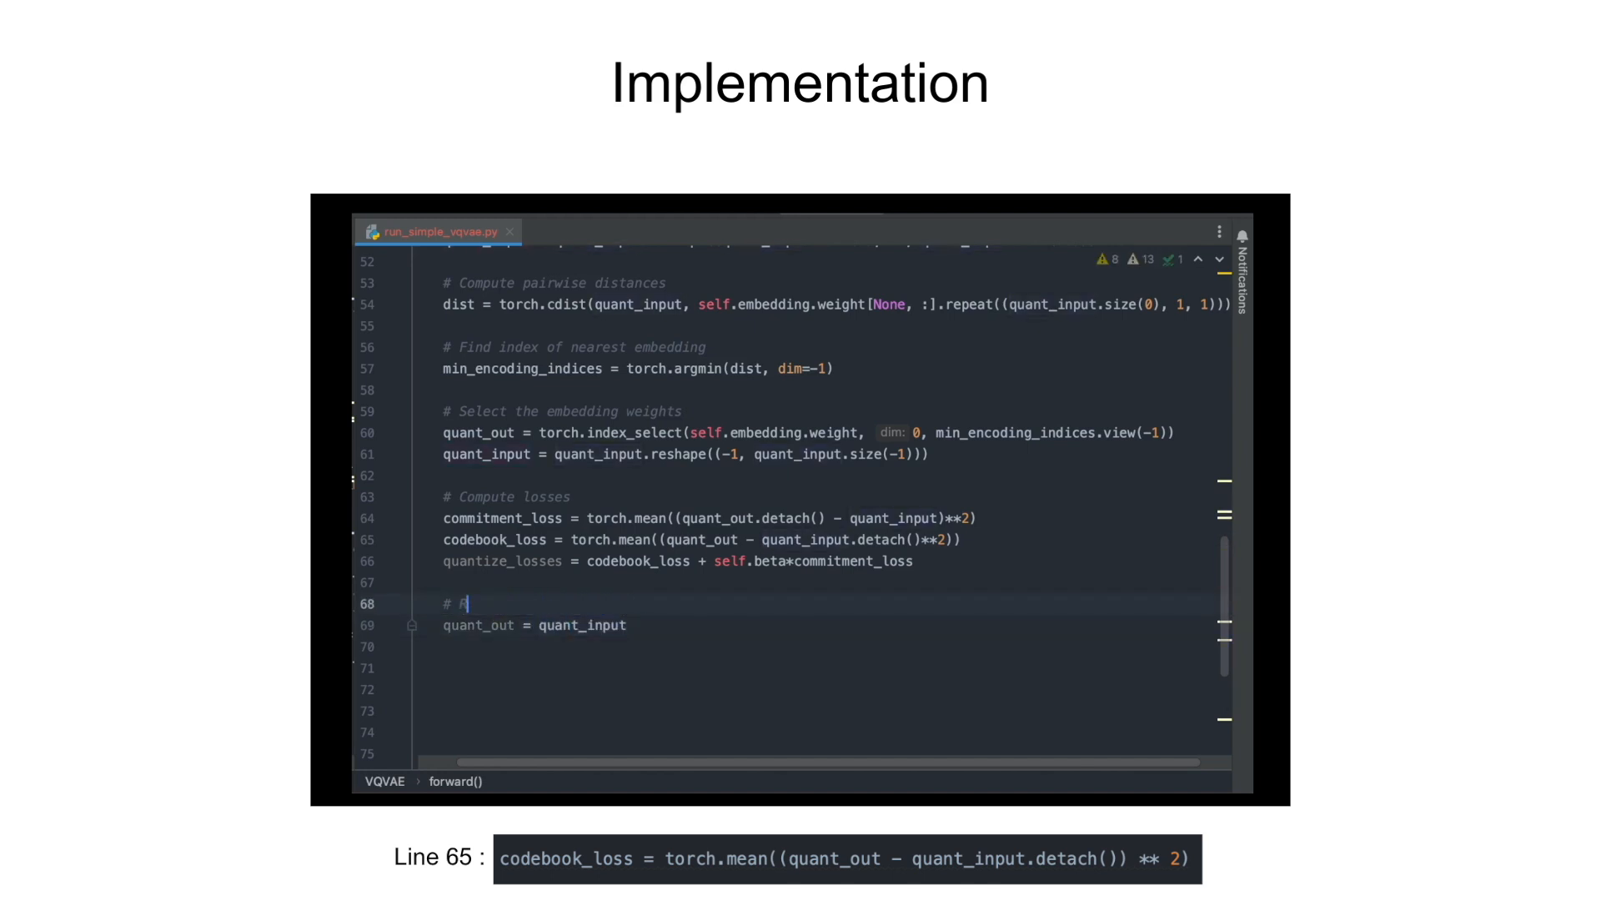
{"action": "type", "text": "Ensure straight through gradient"}
{"action": "left_click", "coordinate": [831, 625]}
{"action": "type", "text": " +"}
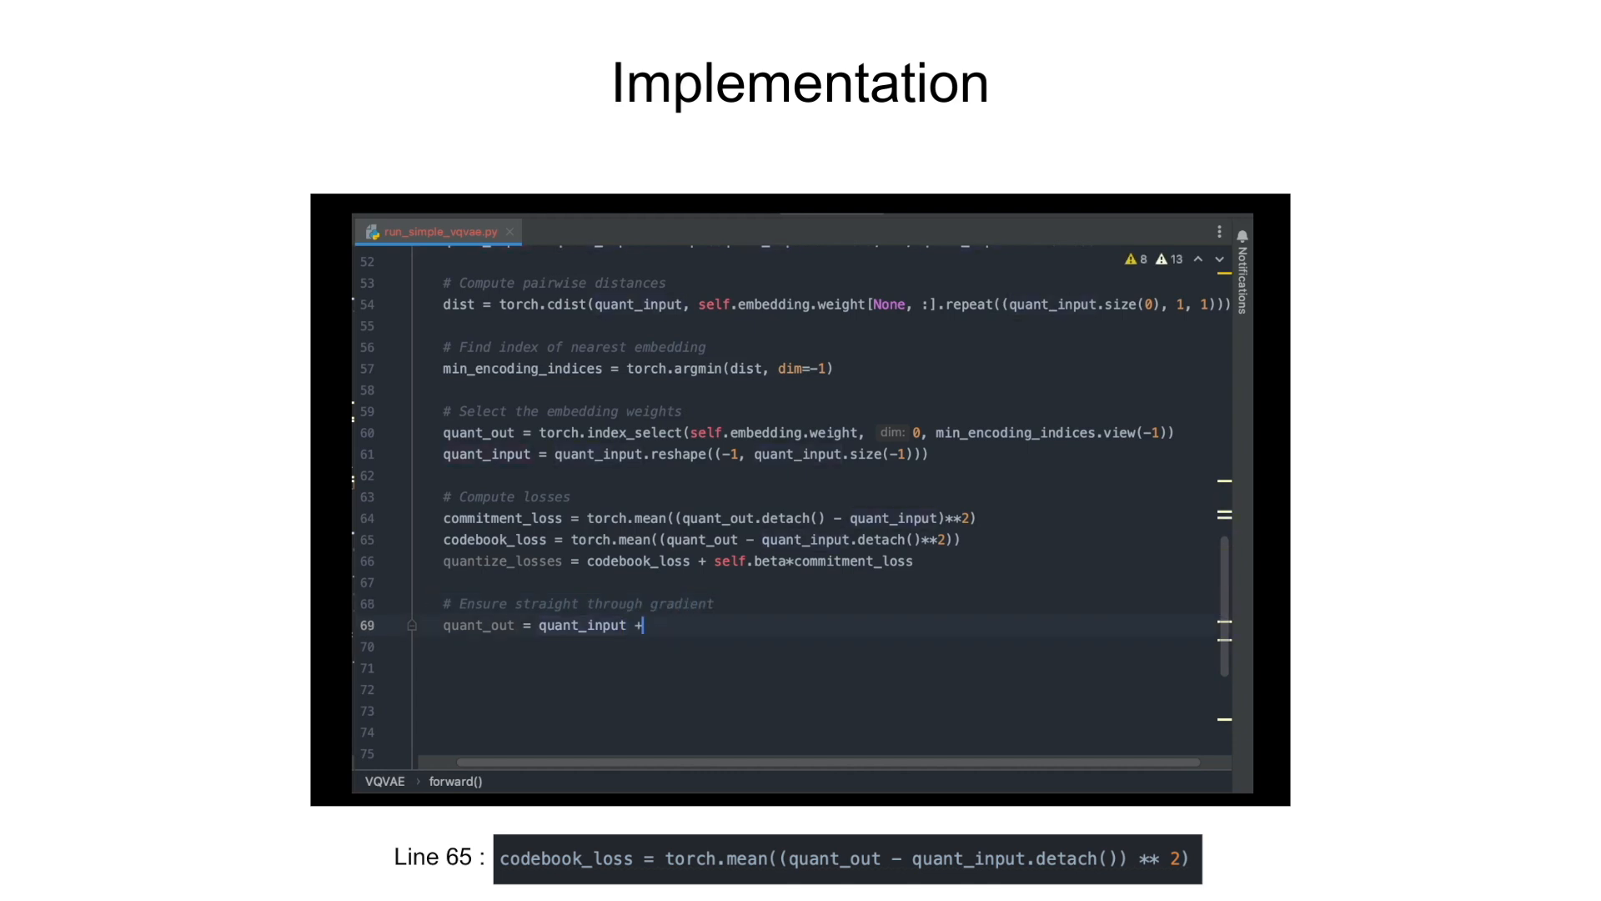
{"action": "type", "text": "(quant_out - quant_input).det"}
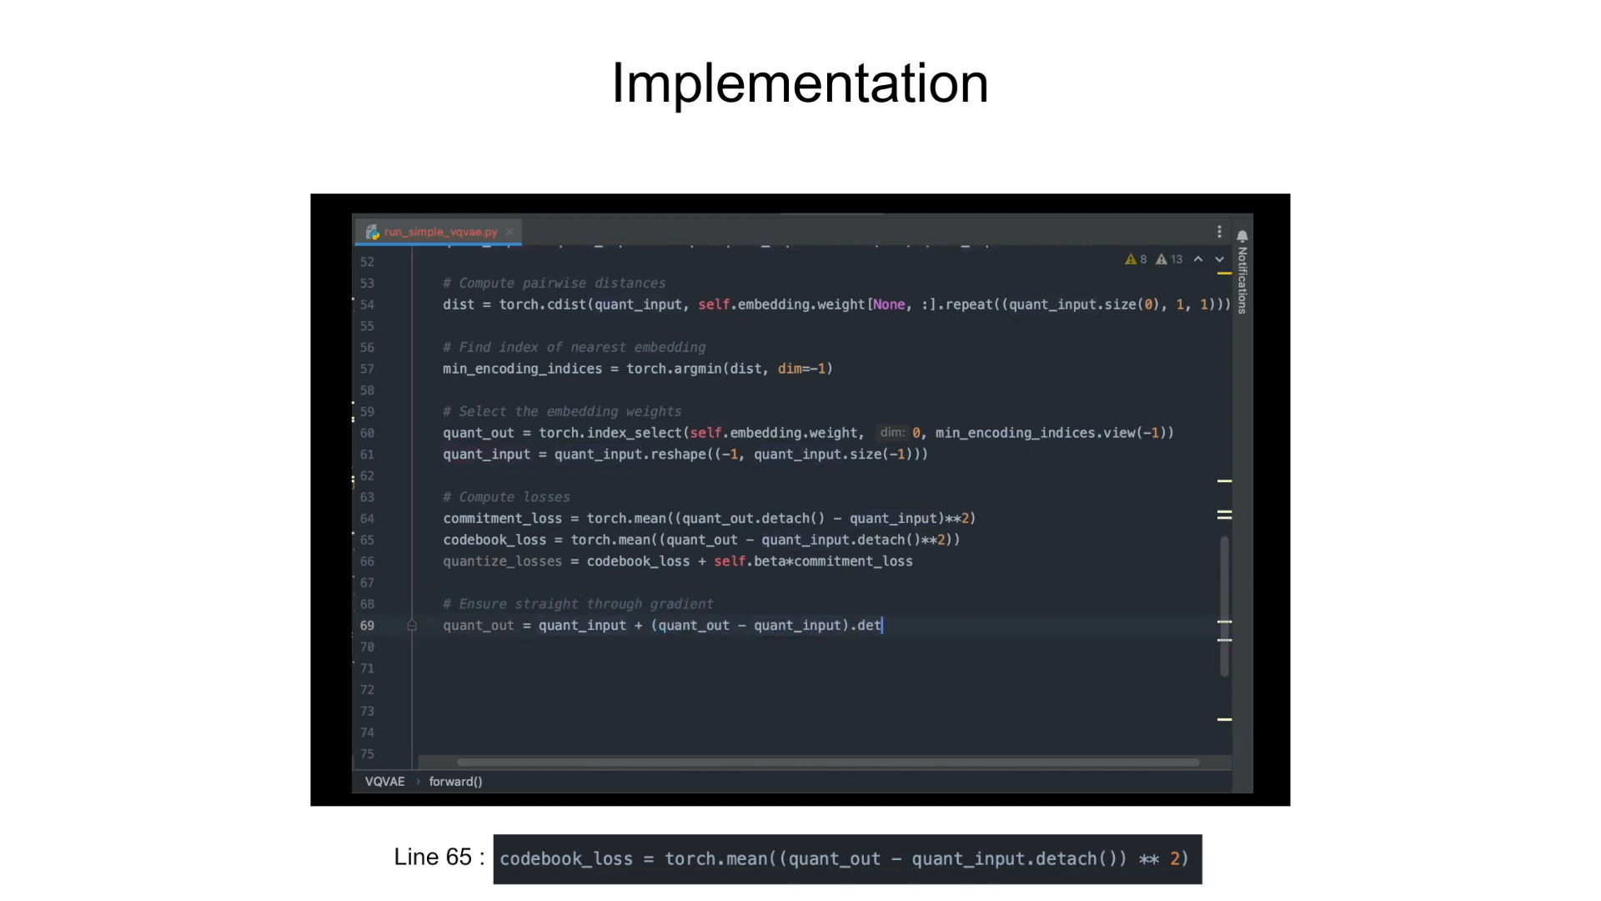
{"action": "type", "text": "ach()"}
{"action": "left_click", "coordinate": [831, 646]}
{"action": "type", "text": "quant_out = quant_out.reshape("}
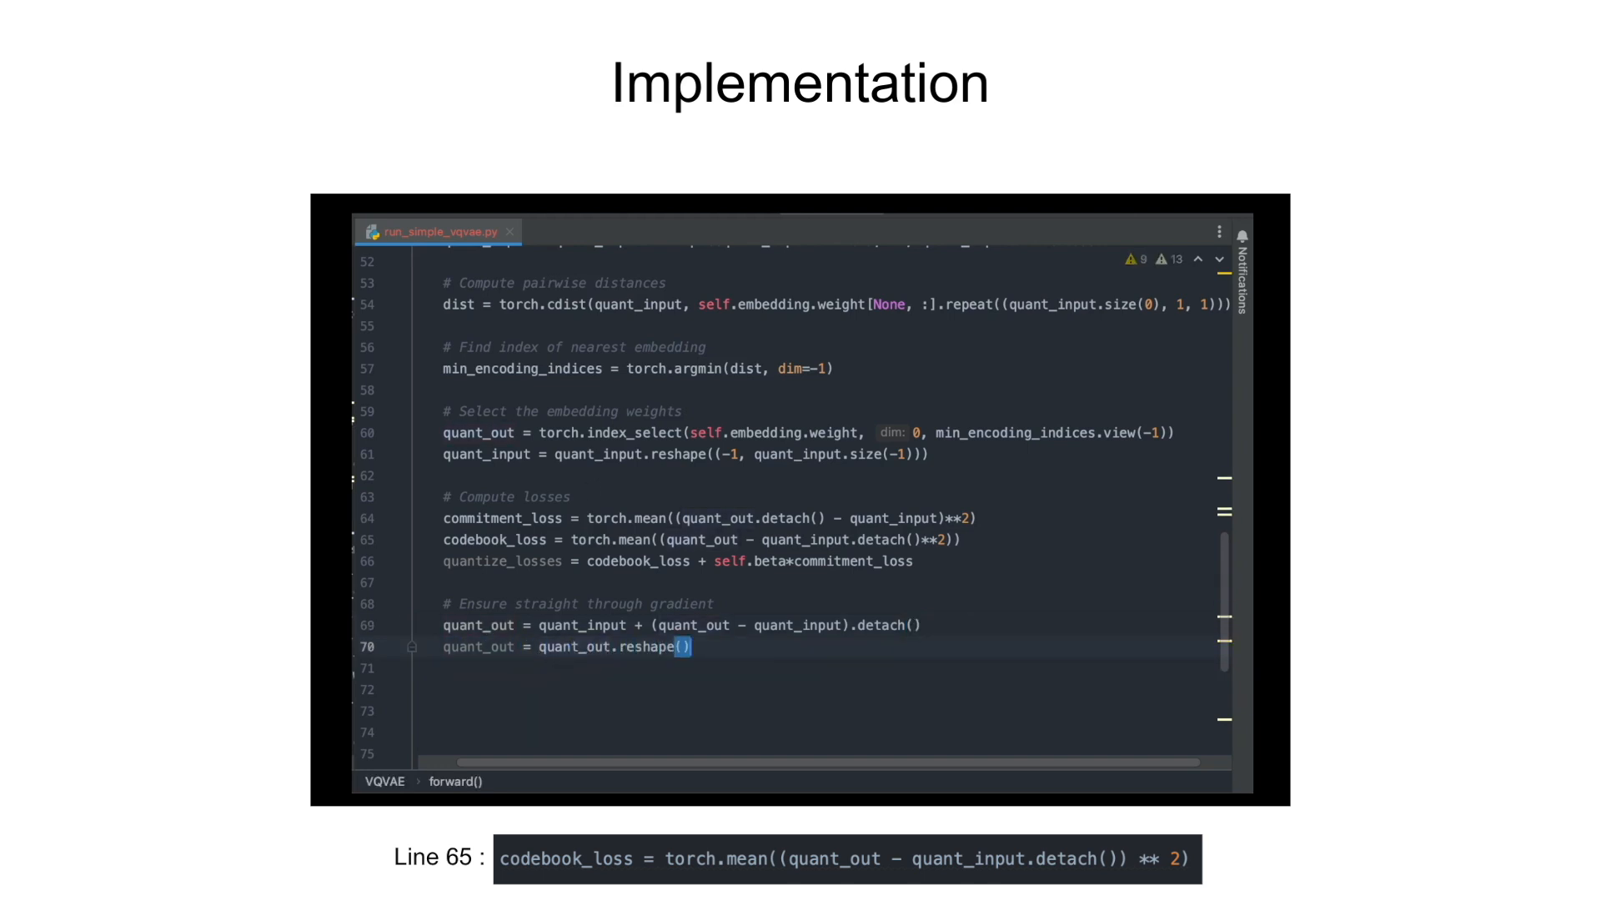
{"action": "type", "text": "B, H, W, C"}
{"action": "type", "text": "#"}
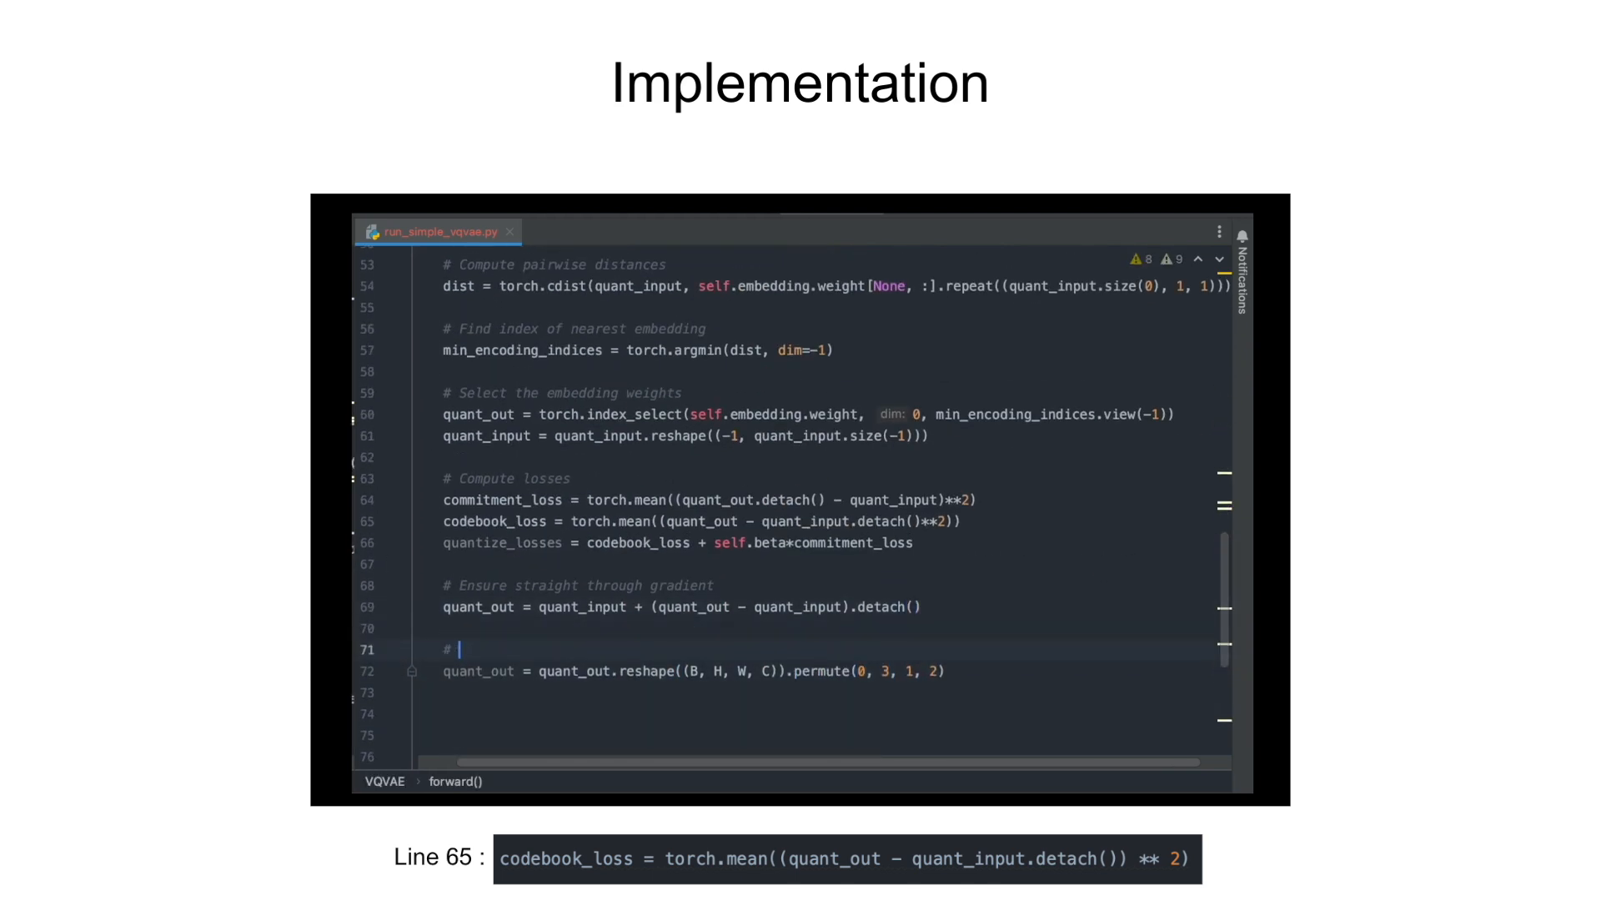
{"action": "type", "text": "Reshaping back to original input shape"}
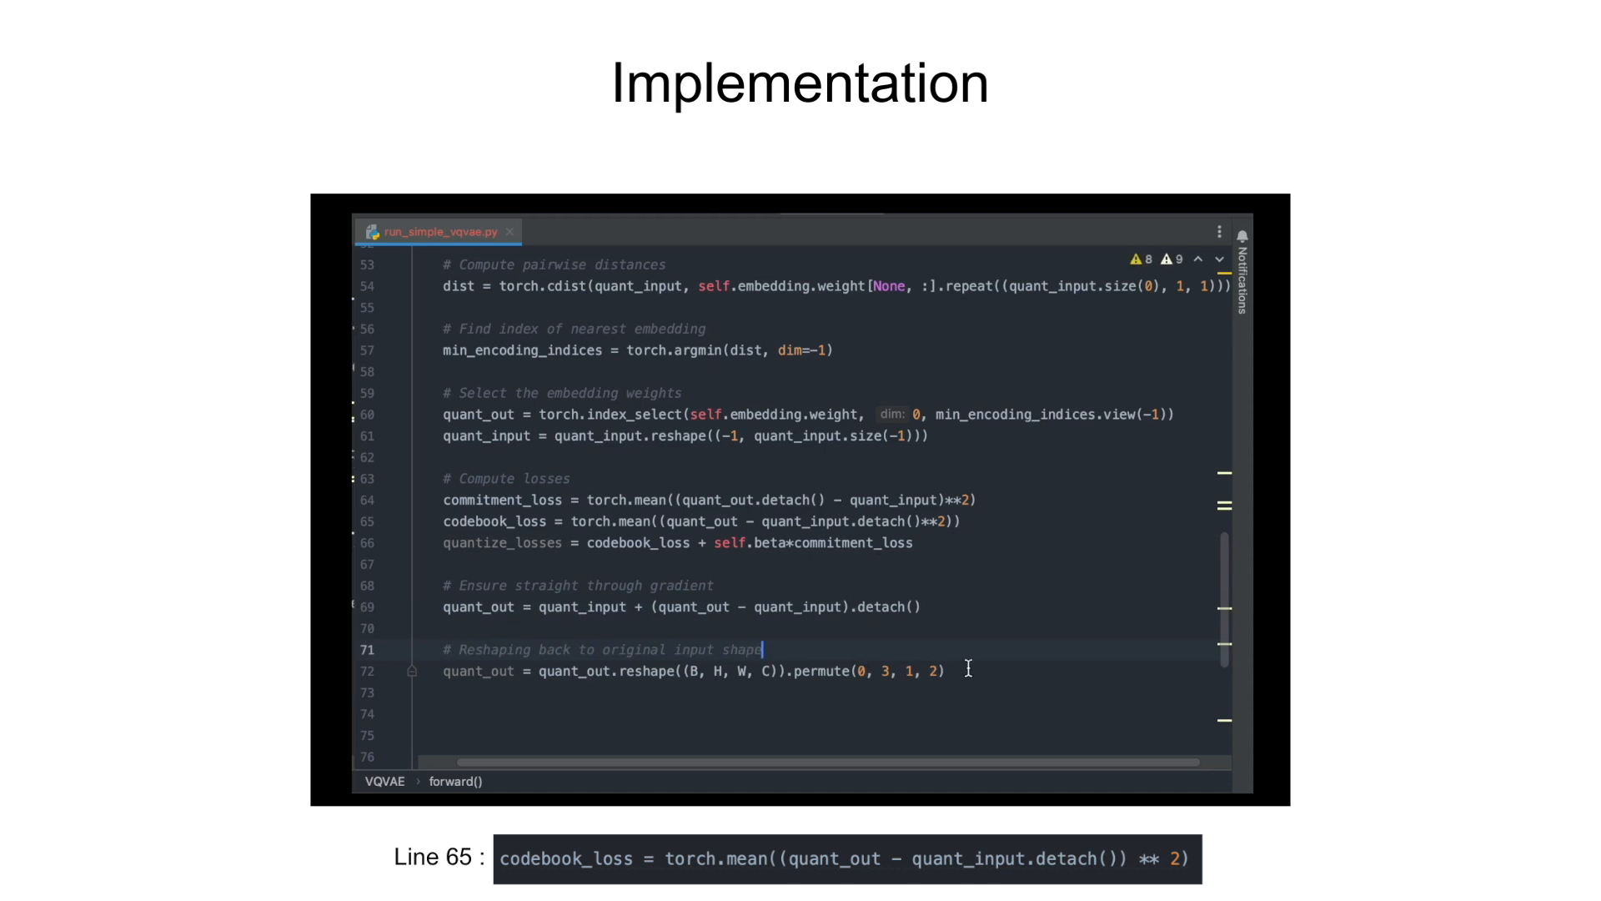
{"action": "type", "text": "min_e"}
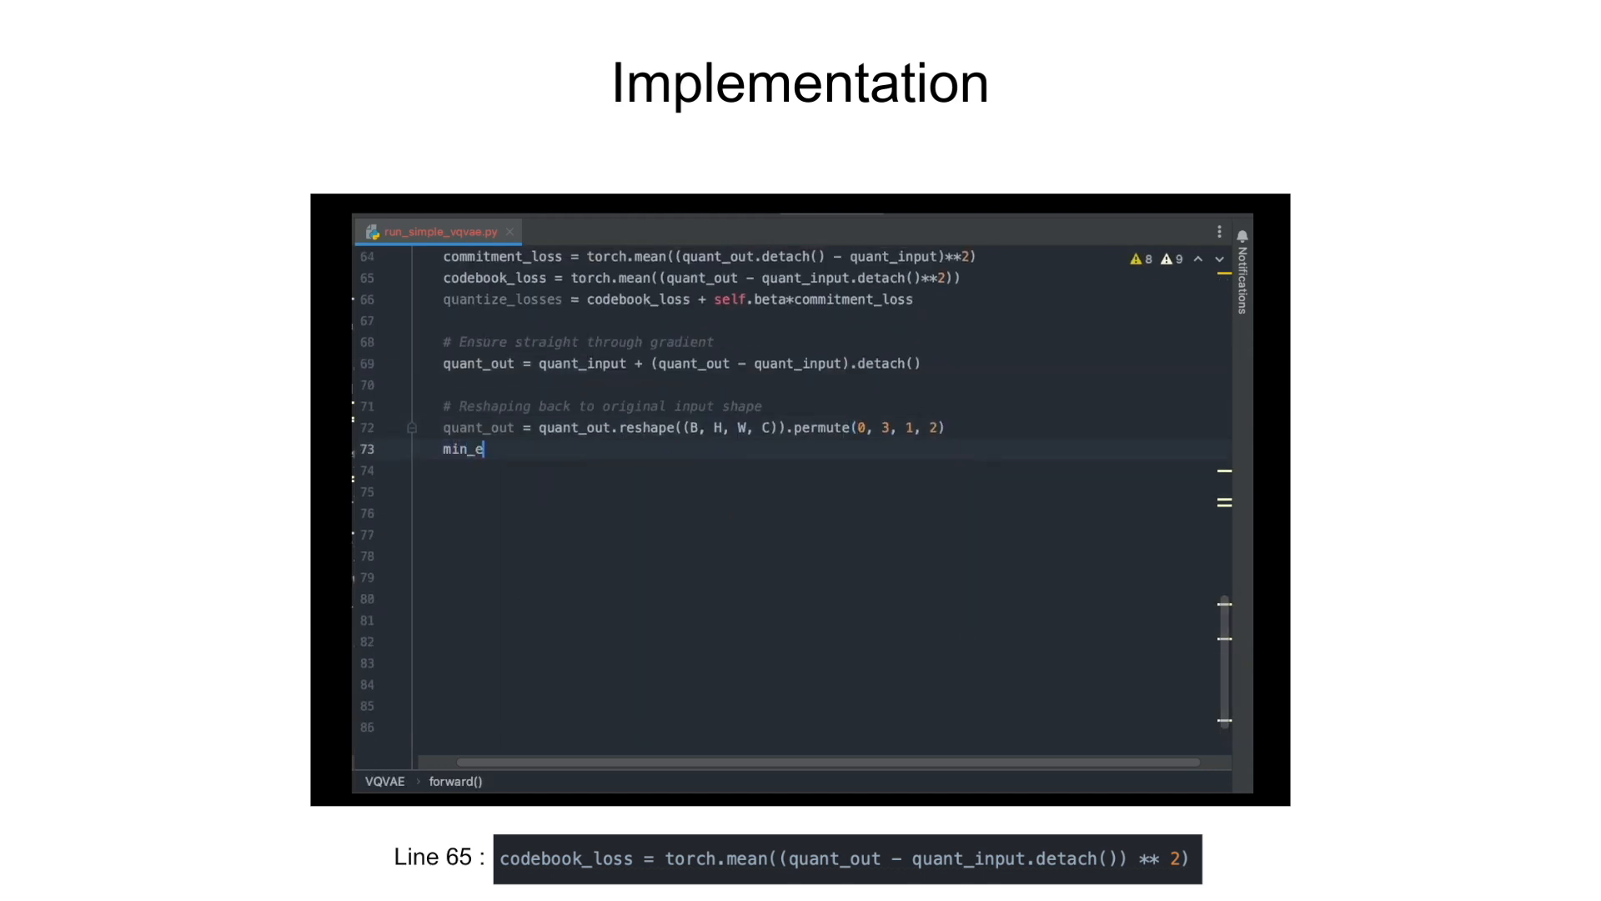
{"action": "type", "text": "ncoding_indices = min_encoding_indices.reshape((-1, quant_out.size(-2), quant_out.size(-1"}
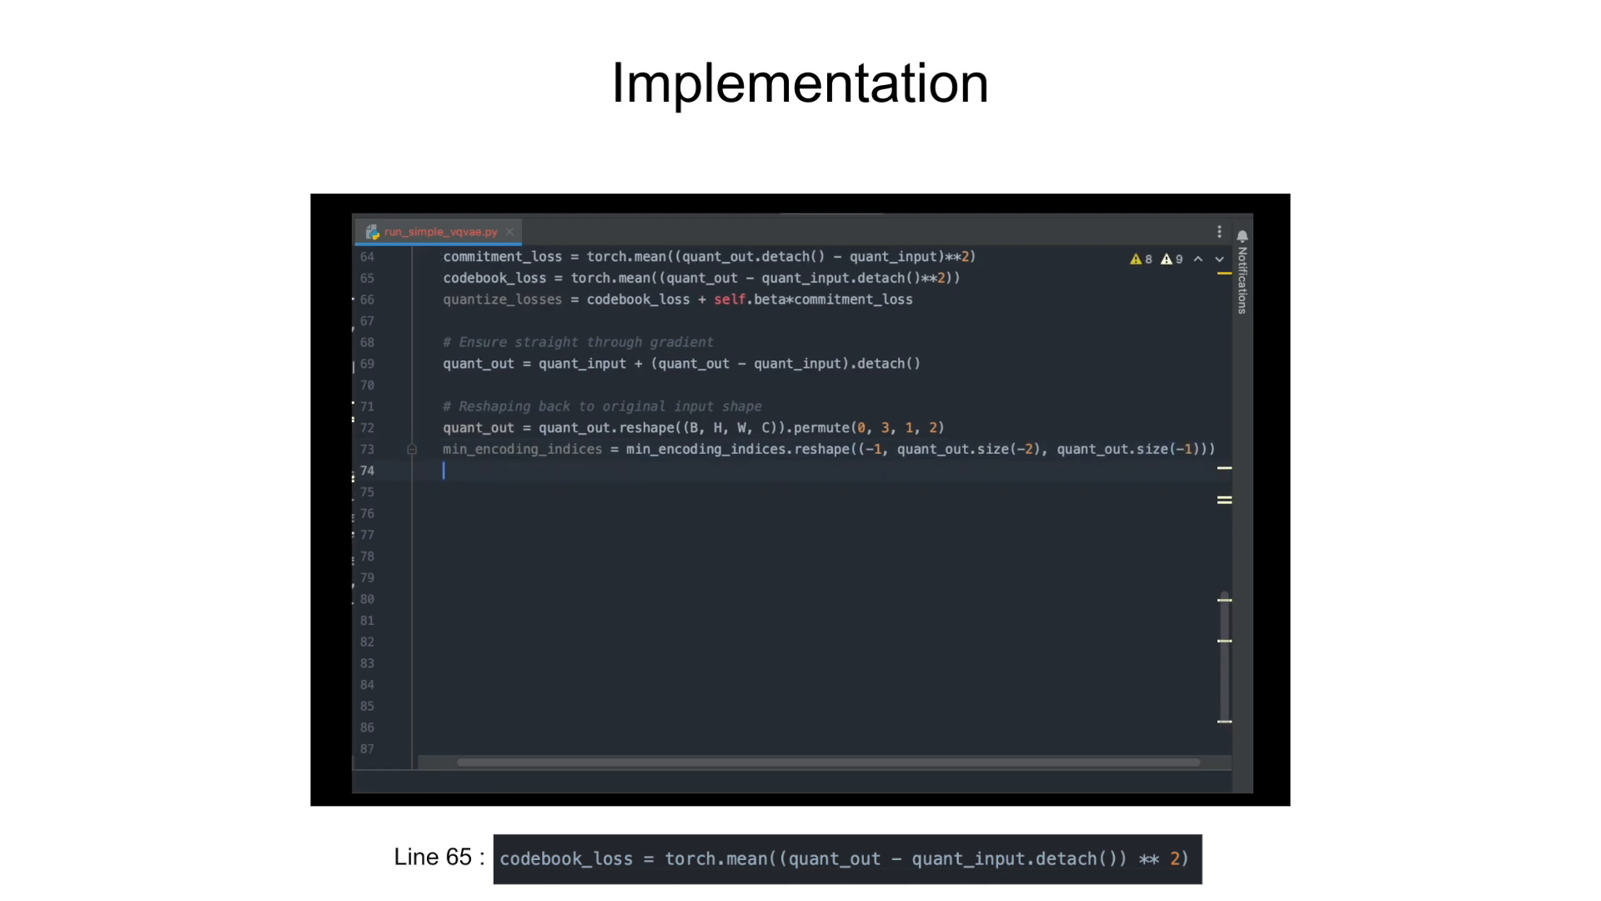
{"action": "type", "text": "## Decoder part"}
{"action": "left_click", "coordinate": [829, 555]}
{"action": "type", "text": "output = self.deco"}
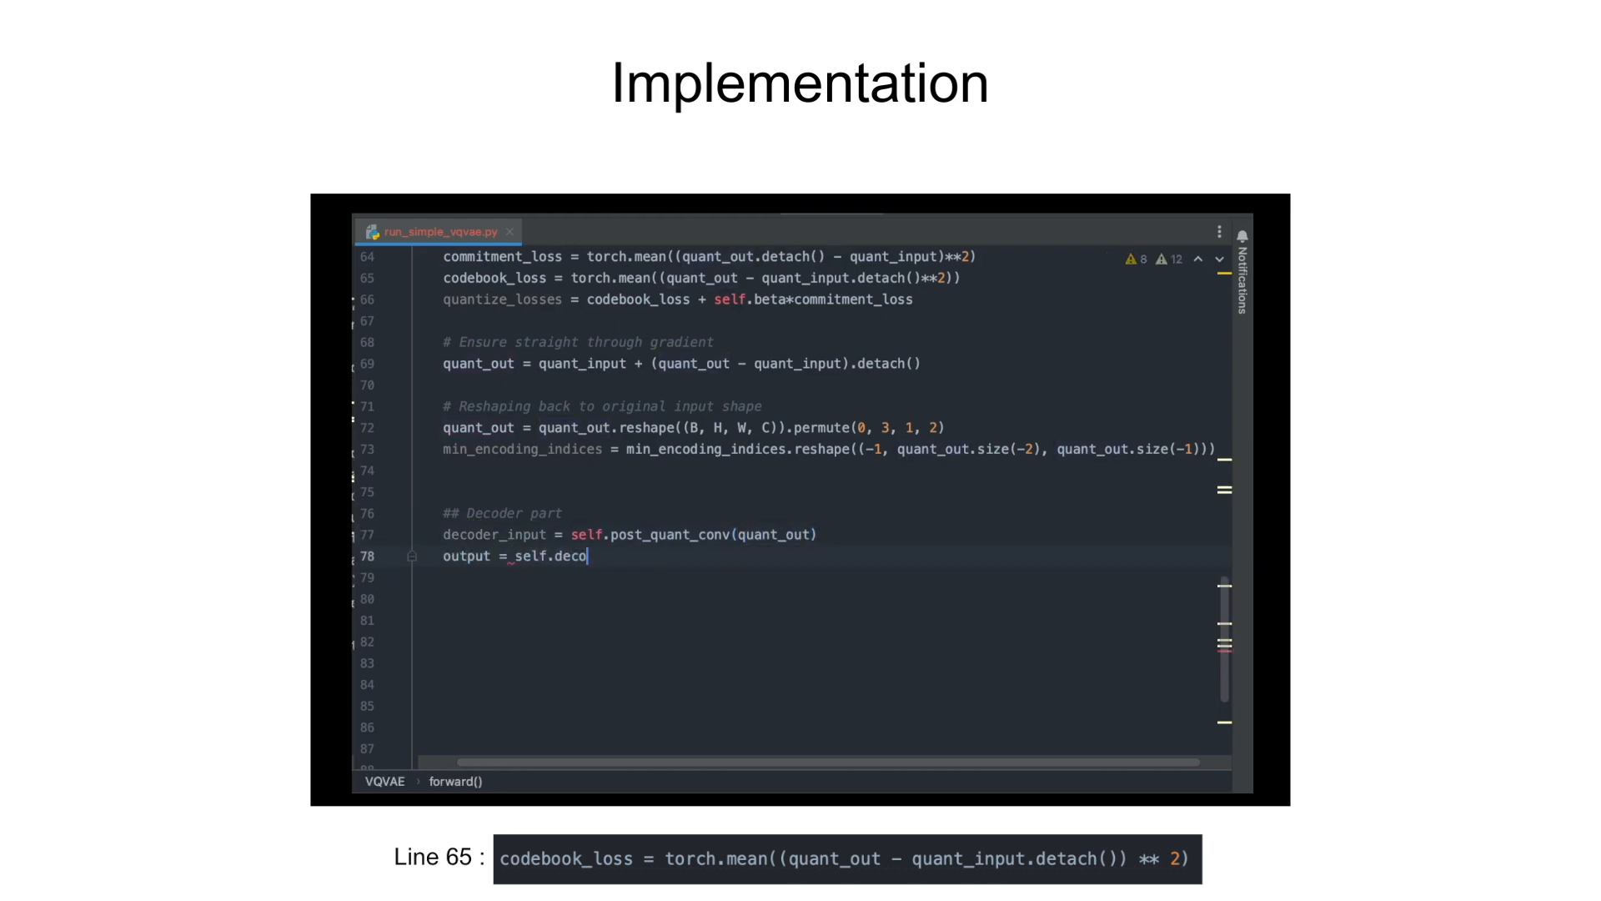
{"action": "type", "text": "der(decoder_input)"}
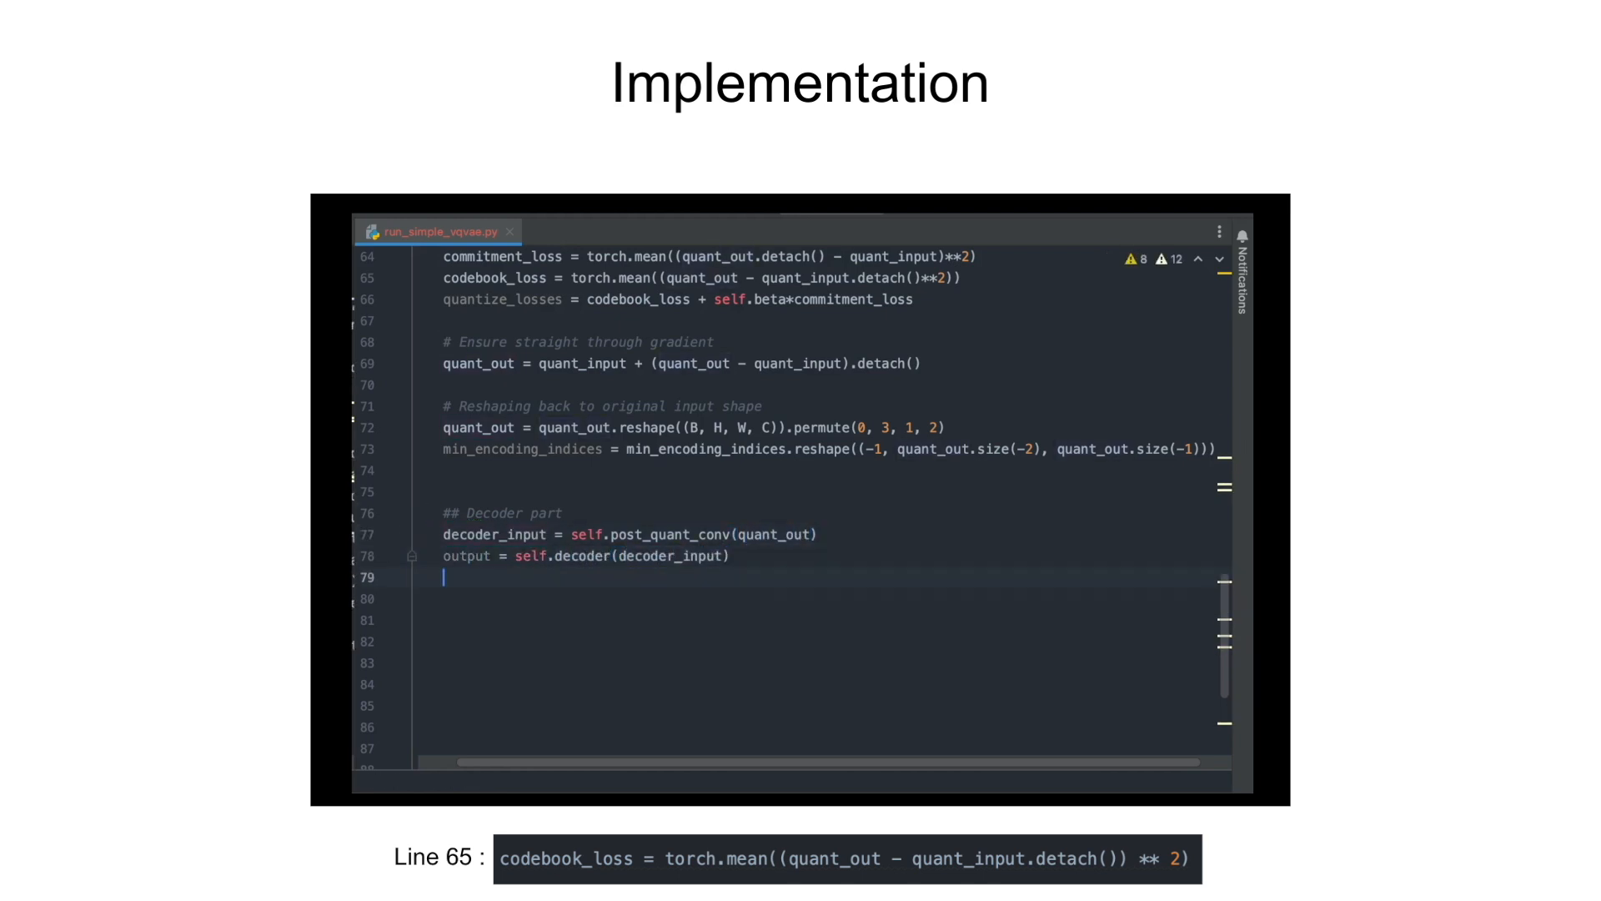
{"action": "type", "text": "return output, quantize_losses"}
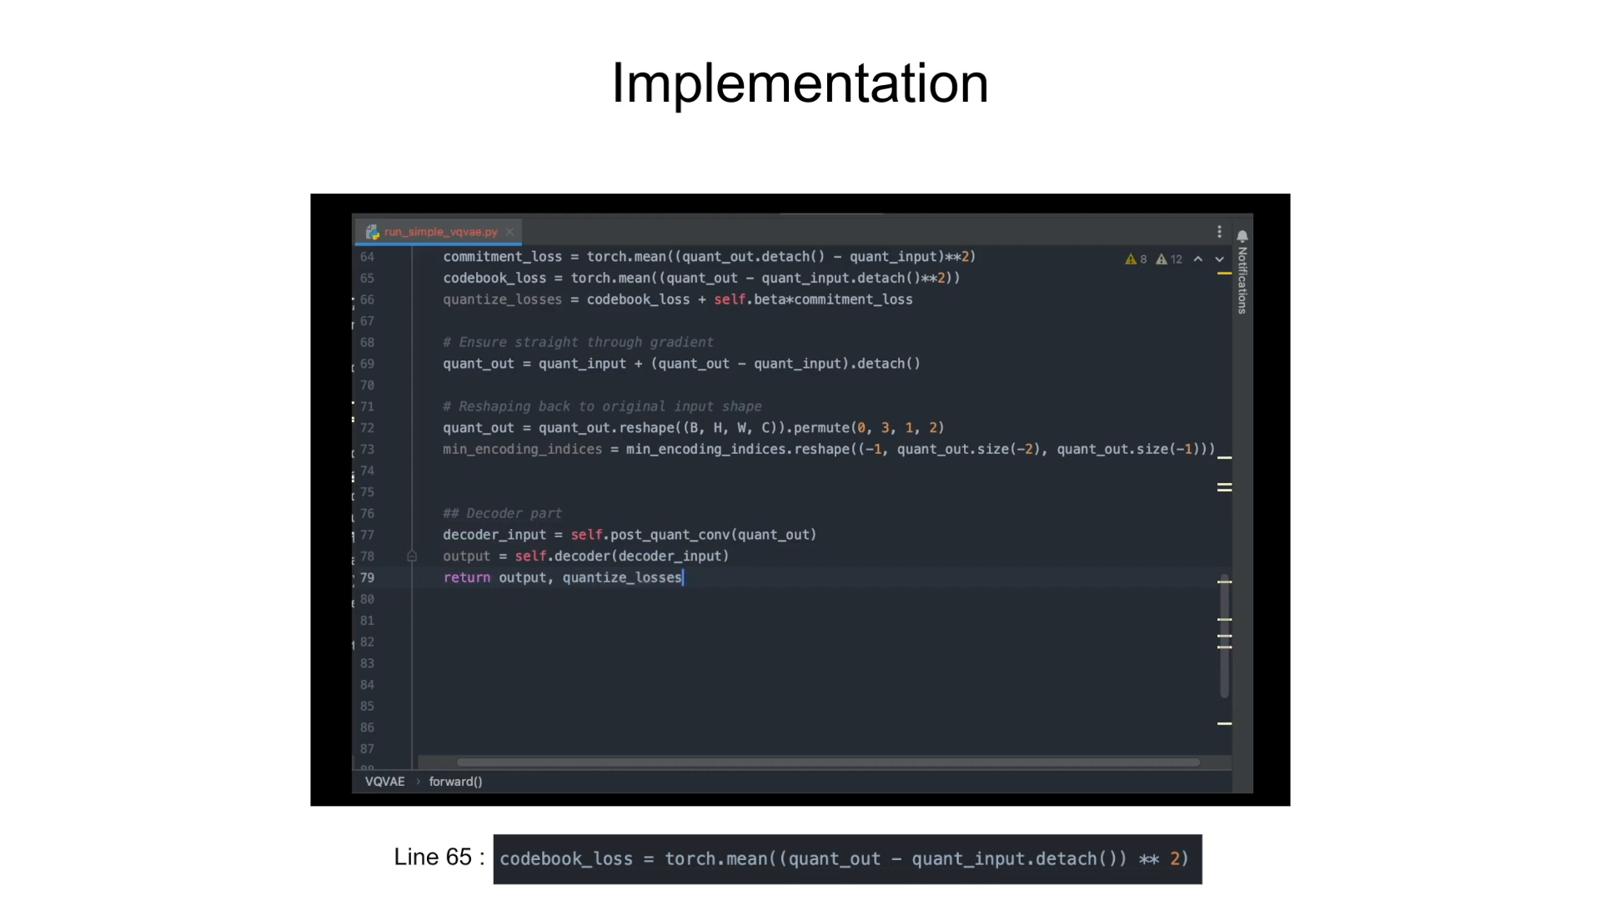